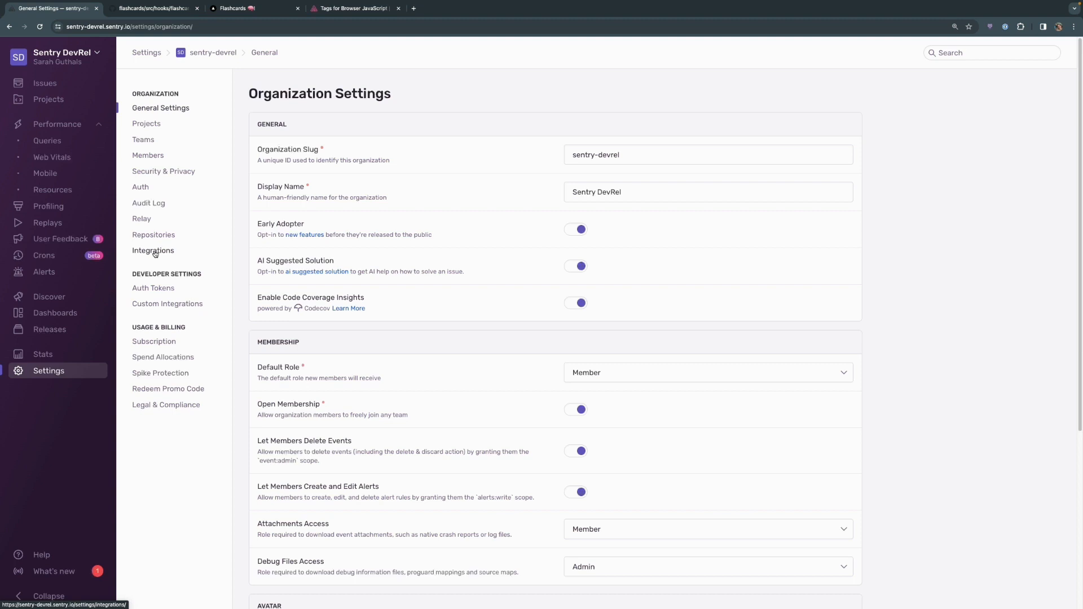
- Go to Integrations in Organization Settings to list available and installed integrations
{"action": "left_click", "coordinate": [153, 251]}
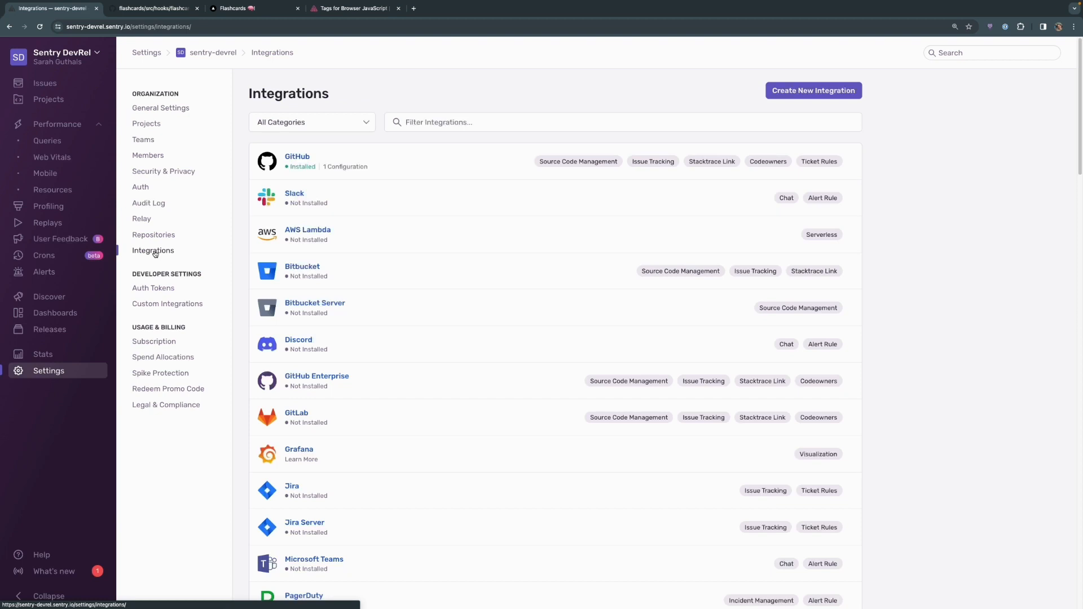
{"action": "mouse_move", "coordinate": [448, 256]}
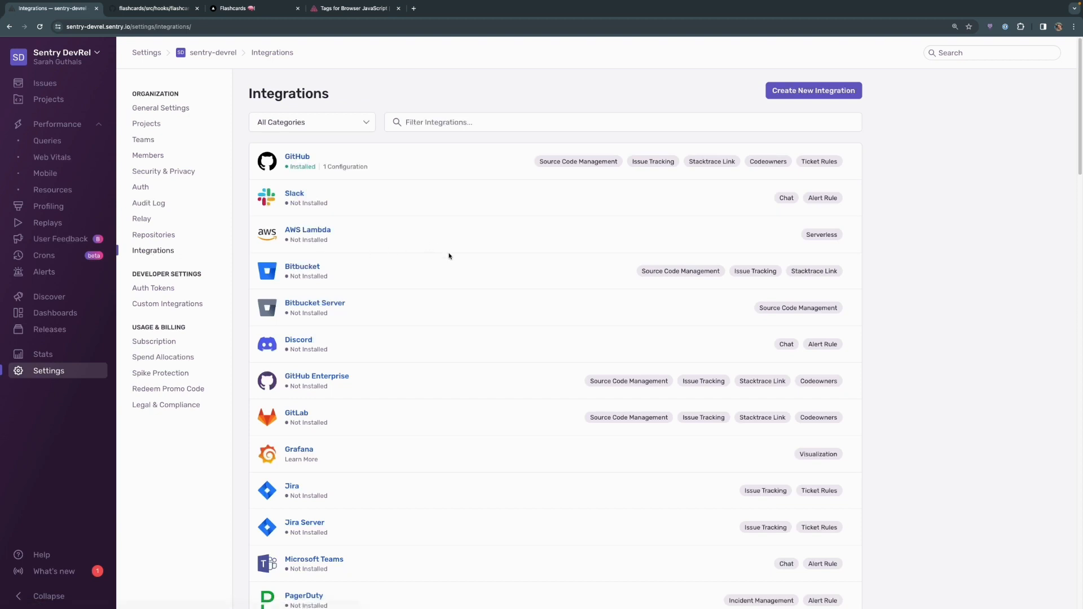
{"action": "mouse_move", "coordinate": [338, 174]}
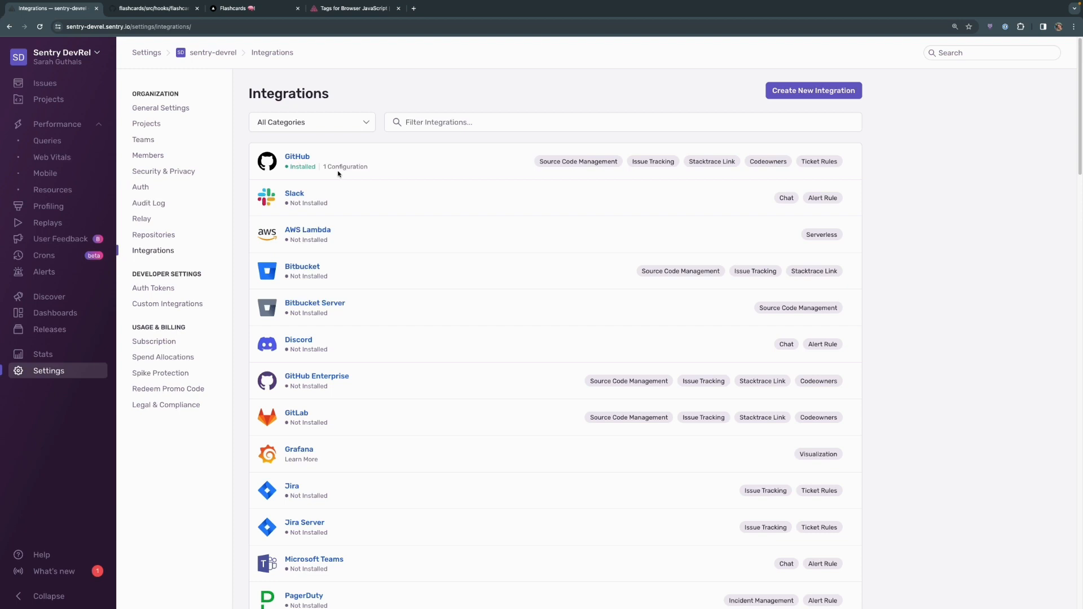
{"action": "mouse_move", "coordinate": [345, 169]}
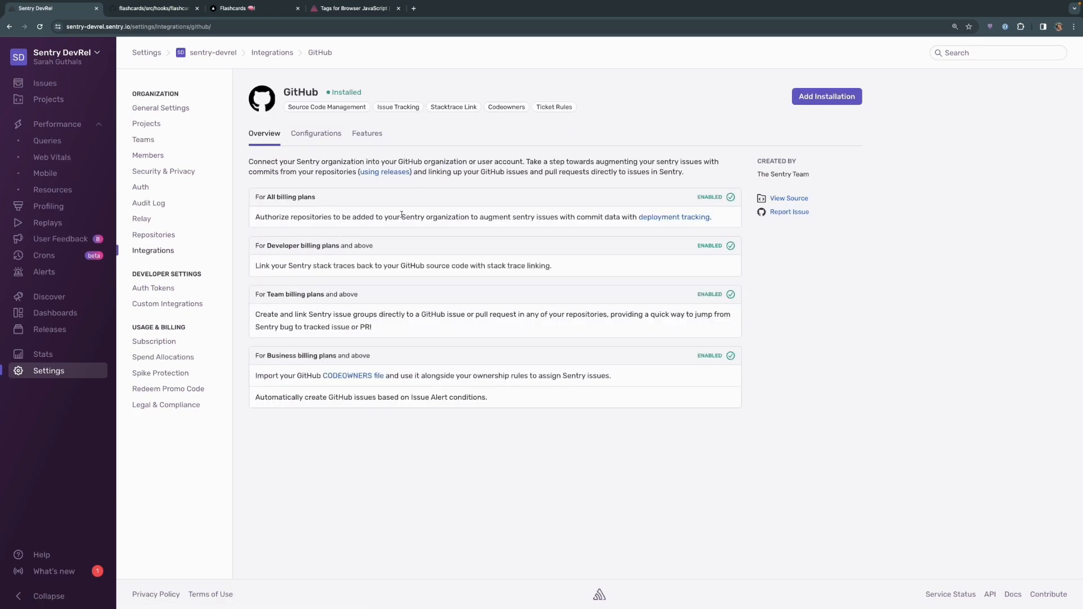
{"action": "mouse_move", "coordinate": [464, 218]}
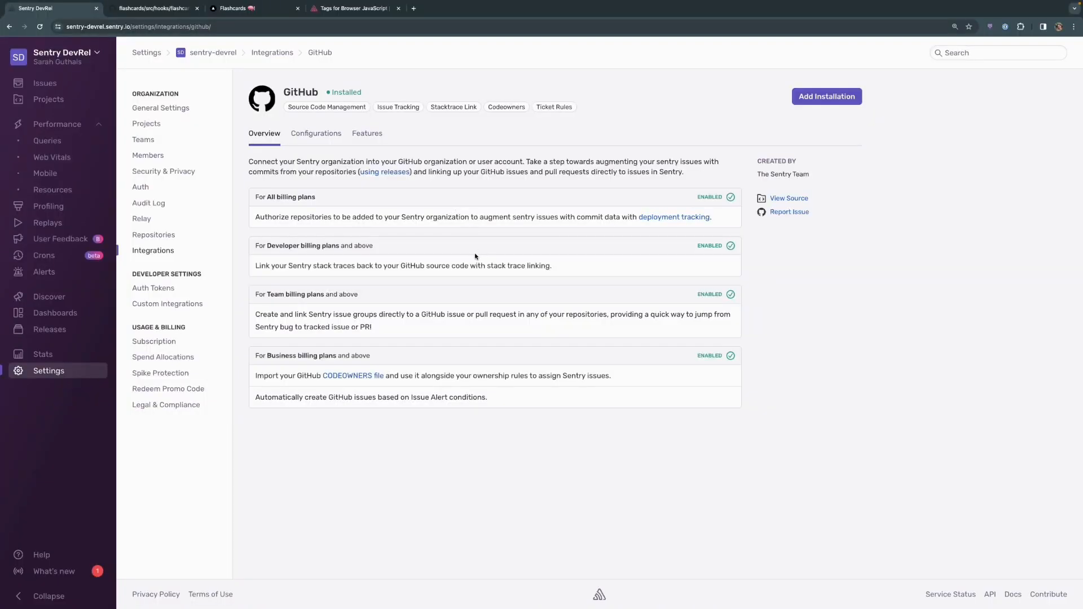
{"action": "mouse_move", "coordinate": [474, 290]}
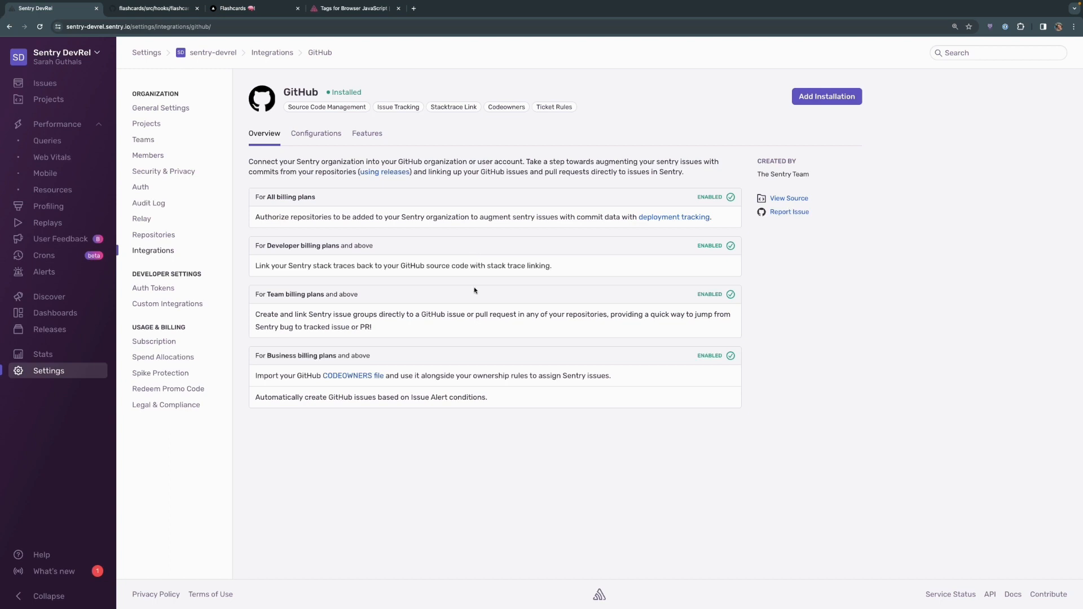
{"action": "mouse_move", "coordinate": [398, 363]}
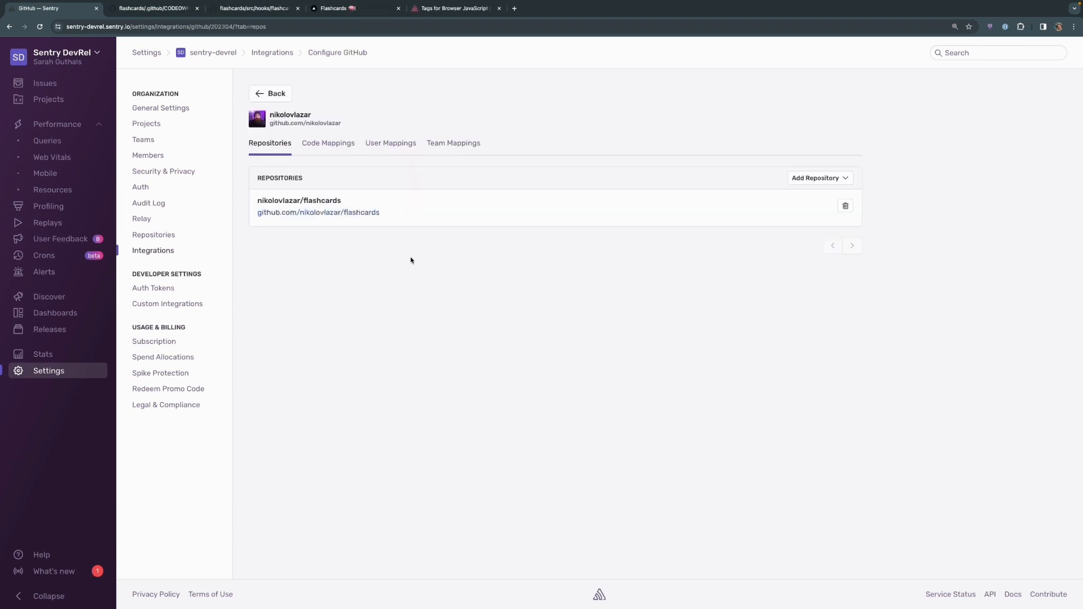
{"action": "mouse_move", "coordinate": [403, 244]}
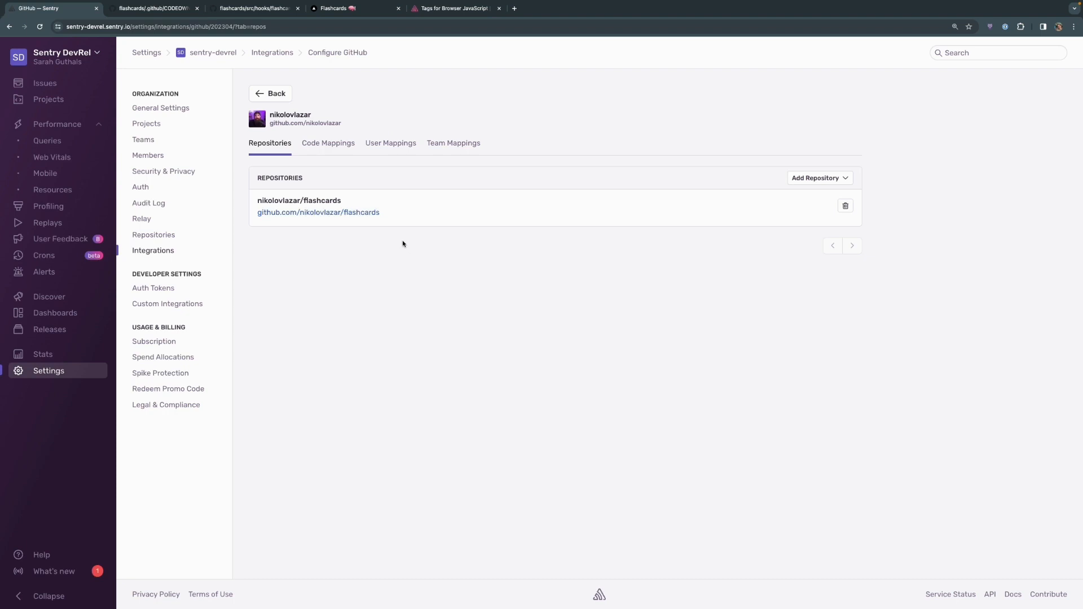
{"action": "mouse_move", "coordinate": [392, 236]}
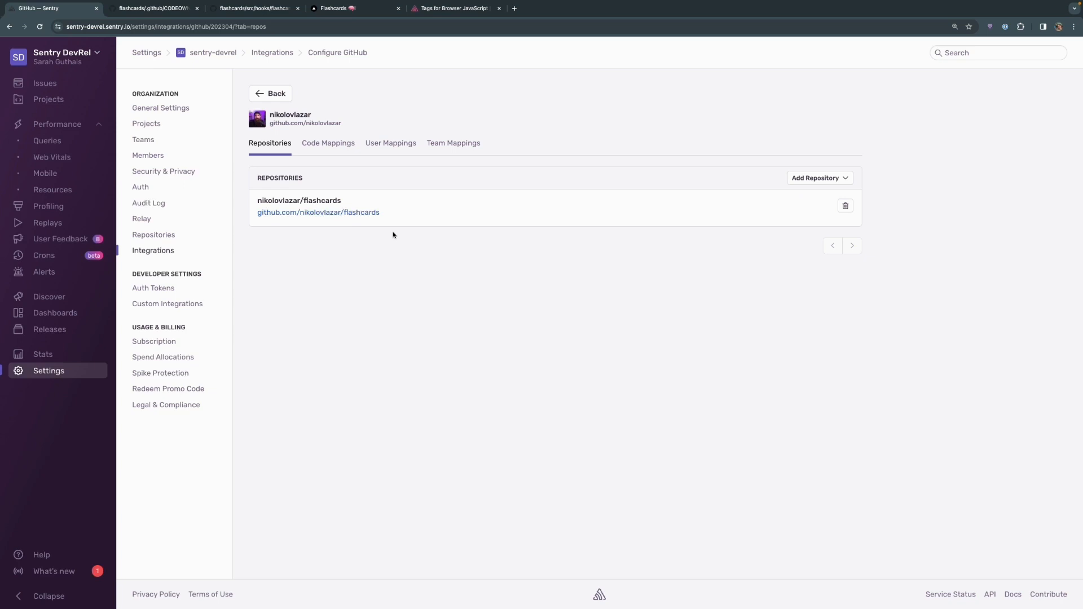
{"action": "mouse_move", "coordinate": [388, 221]}
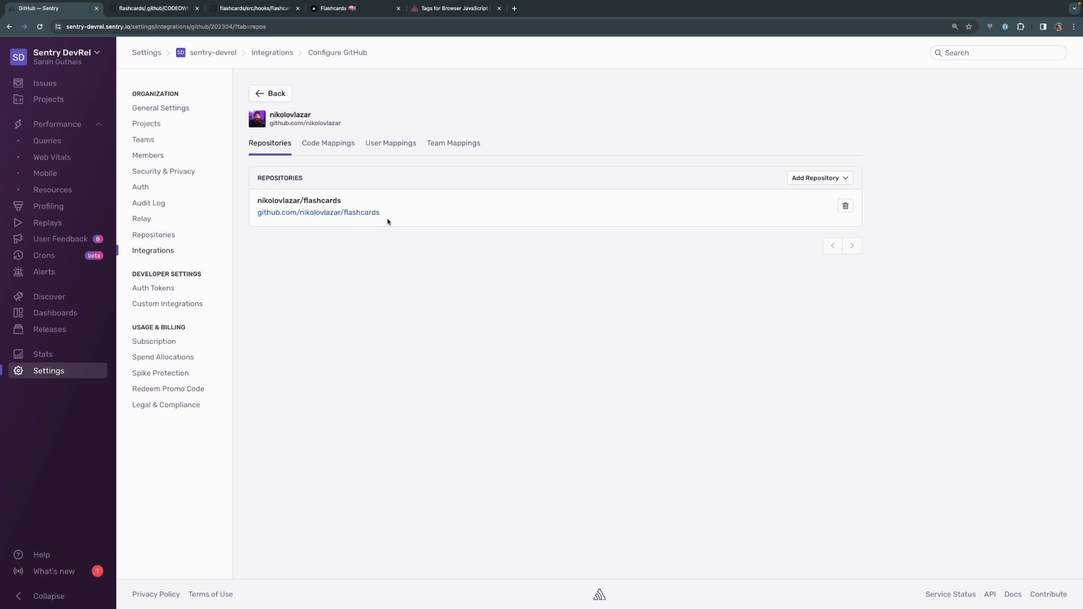
{"action": "mouse_move", "coordinate": [408, 247]}
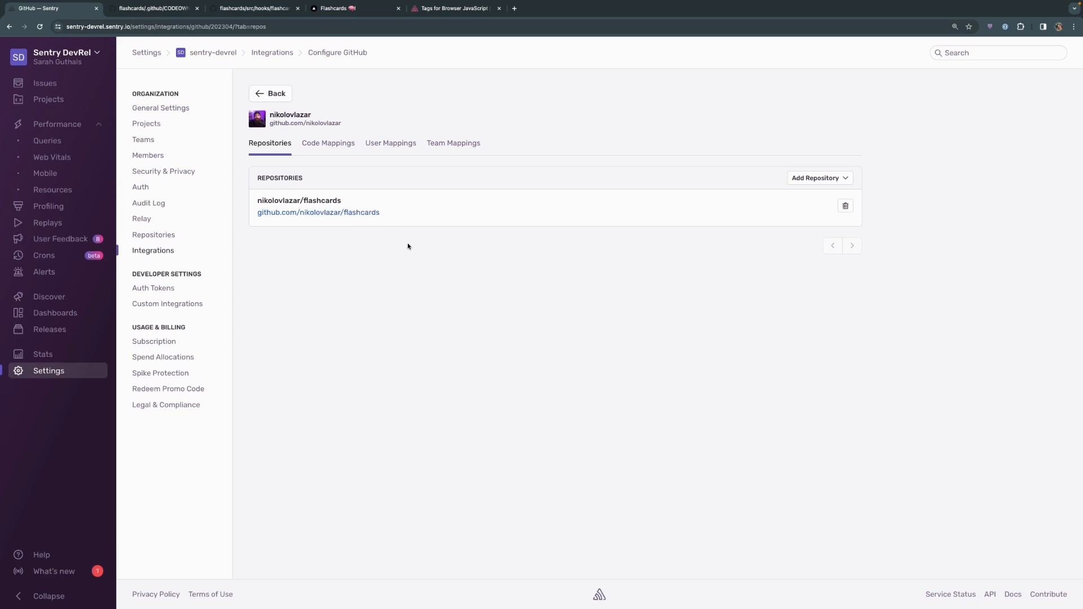
- Review the GitHub integration's Code Mappings and User Mappings, then view the flashcards CODEOWNERS file on GitHub
{"action": "left_click", "coordinate": [328, 143]}
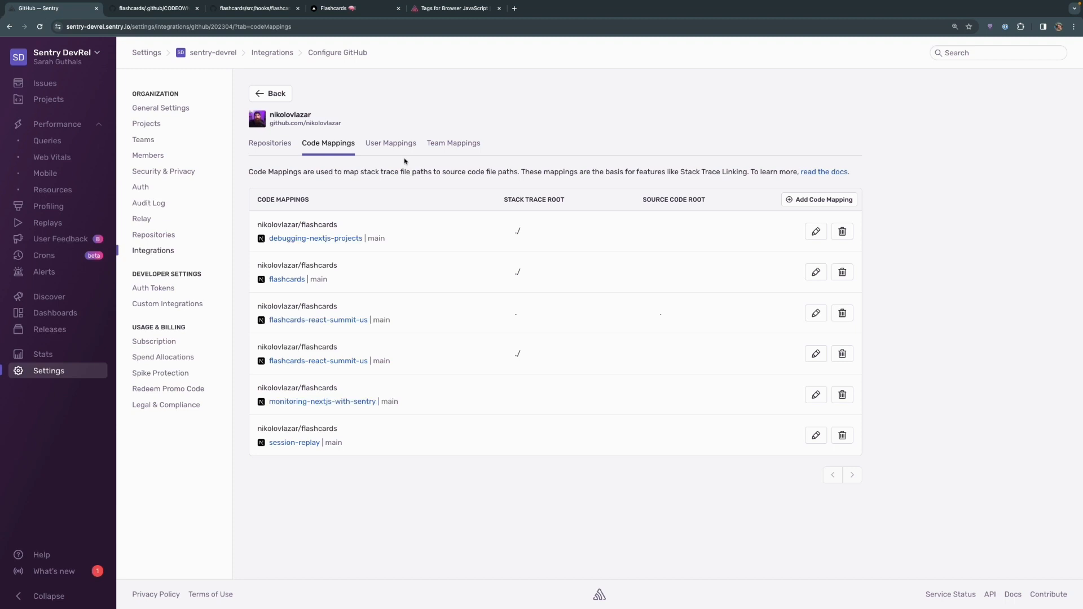
{"action": "left_click", "coordinate": [391, 144]}
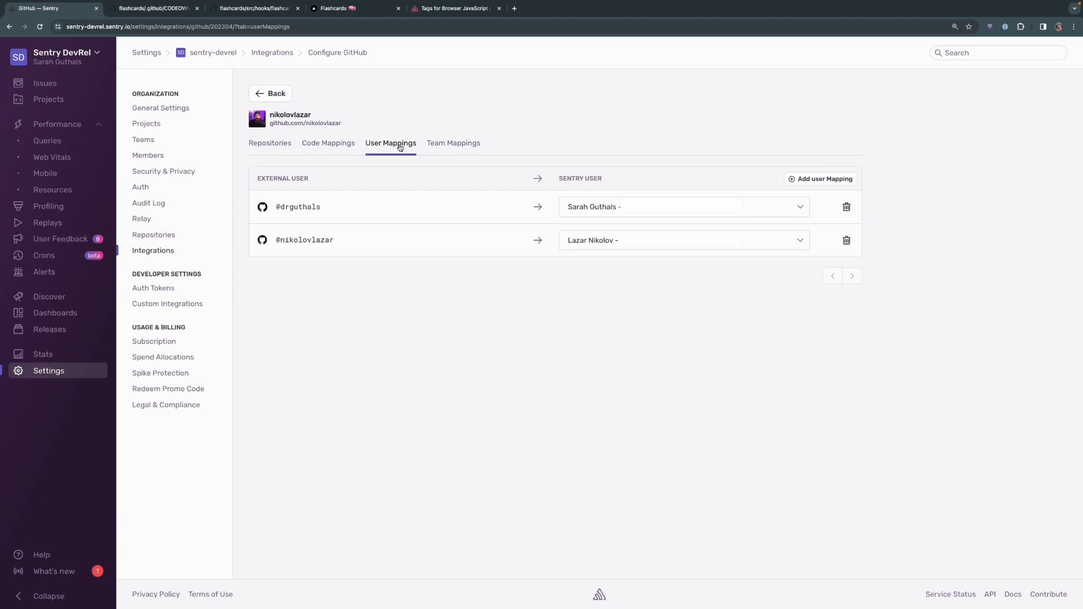
{"action": "mouse_move", "coordinate": [397, 159]}
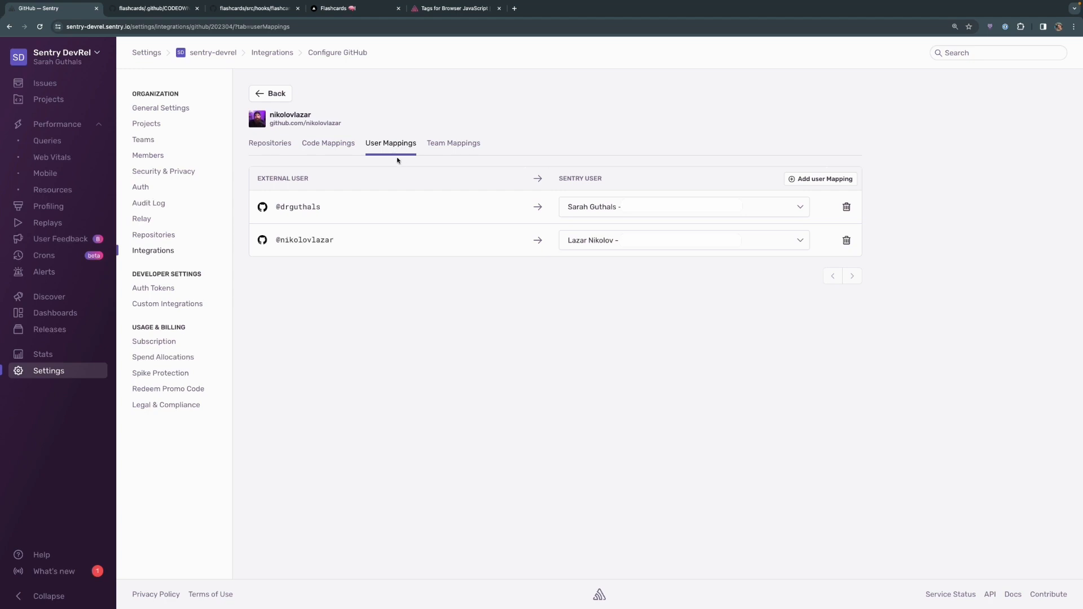
{"action": "mouse_move", "coordinate": [454, 200]}
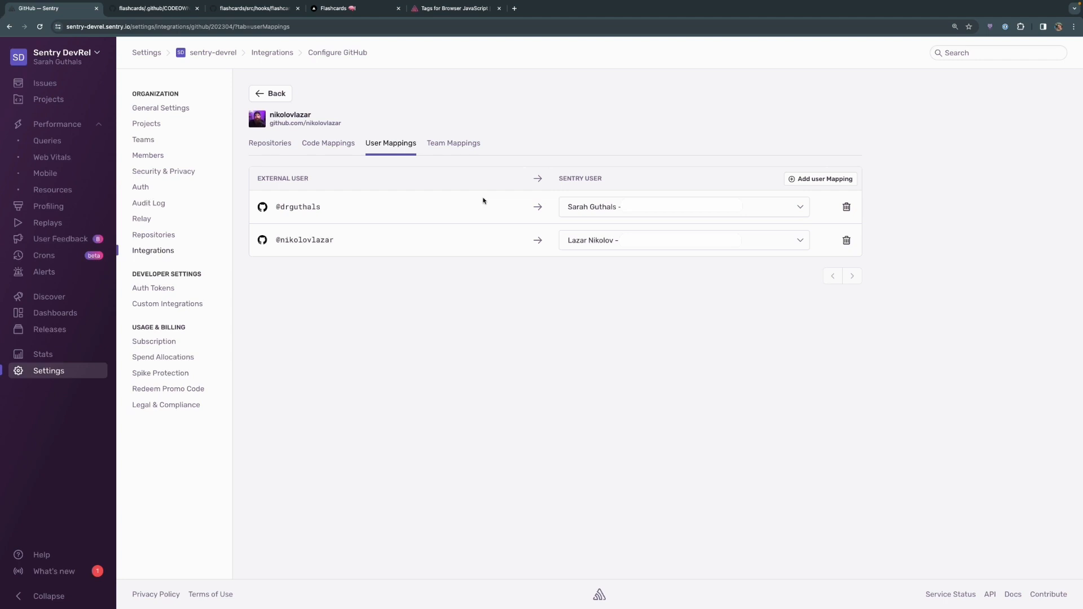
{"action": "mouse_move", "coordinate": [465, 199]}
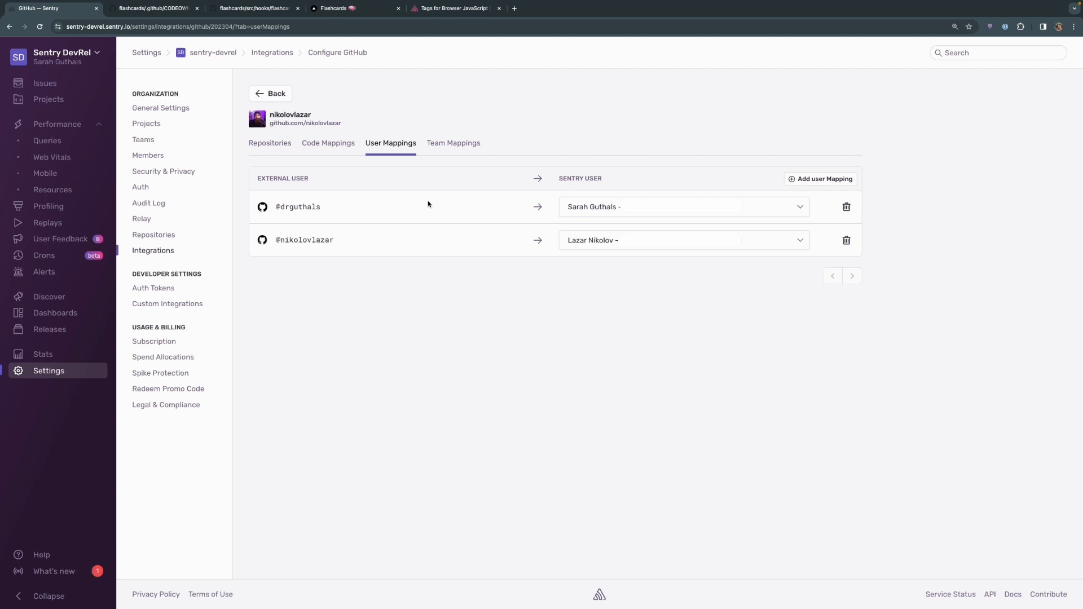
{"action": "left_click", "coordinate": [153, 8]}
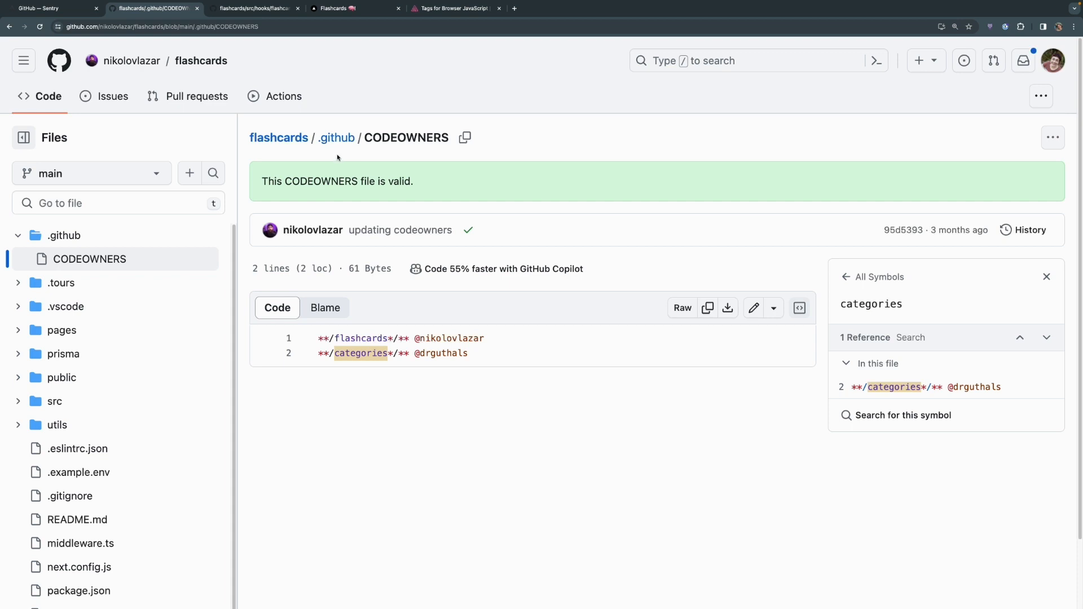
{"action": "mouse_move", "coordinate": [466, 373]}
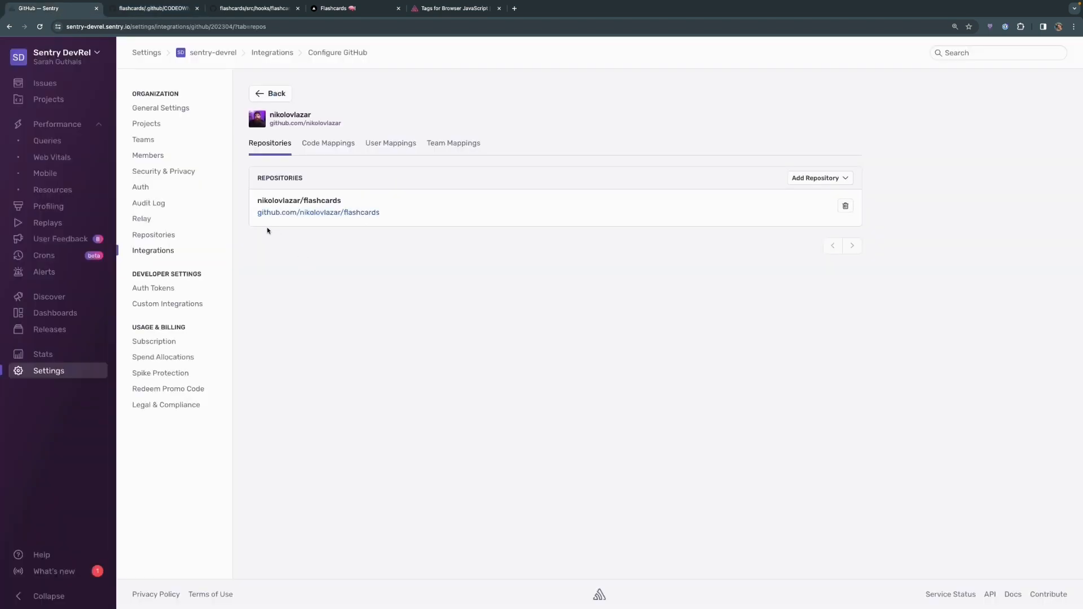
- From Projects, enter the debugging-nextjs-projects project settings
{"action": "left_click", "coordinate": [146, 123]}
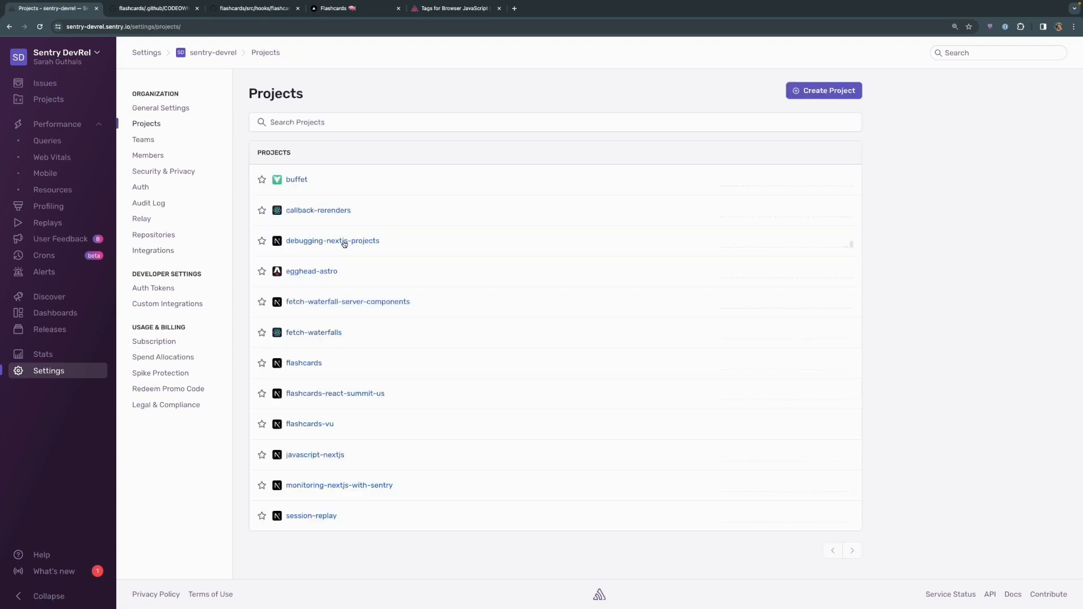
{"action": "left_click", "coordinate": [332, 241]}
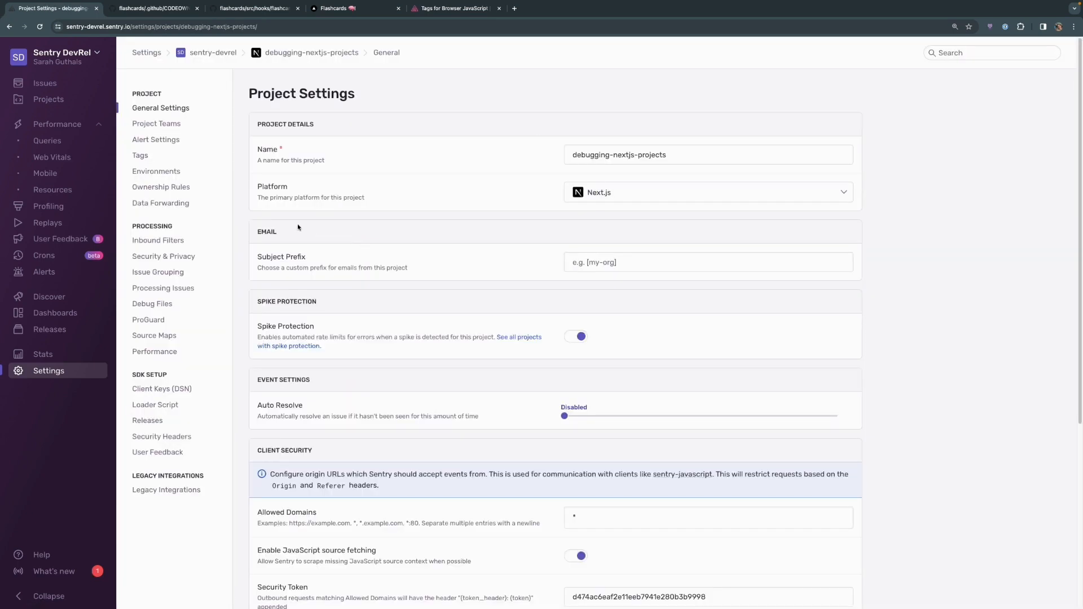
{"action": "mouse_move", "coordinate": [161, 187]}
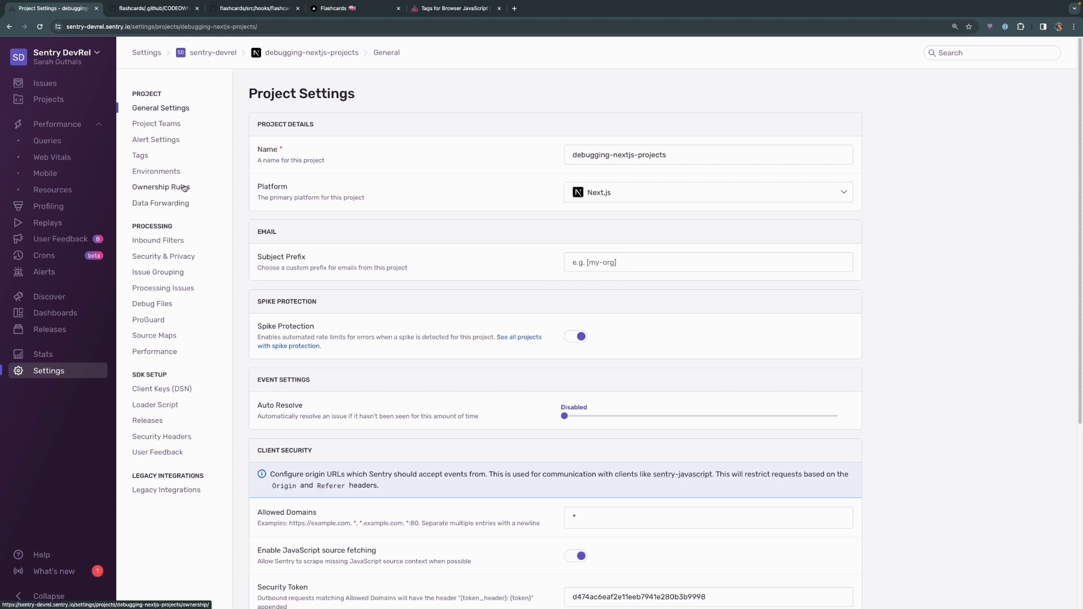
- In Ownership Rules, add the CODEOWNERS file from the flashcards code mapping
{"action": "left_click", "coordinate": [161, 186]}
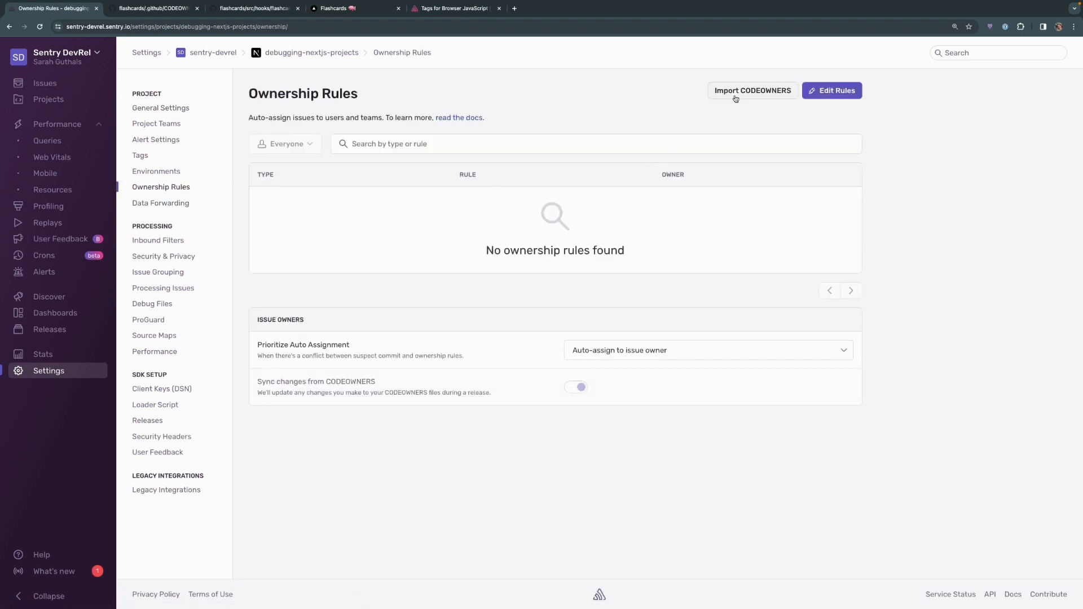
{"action": "left_click", "coordinate": [753, 90]}
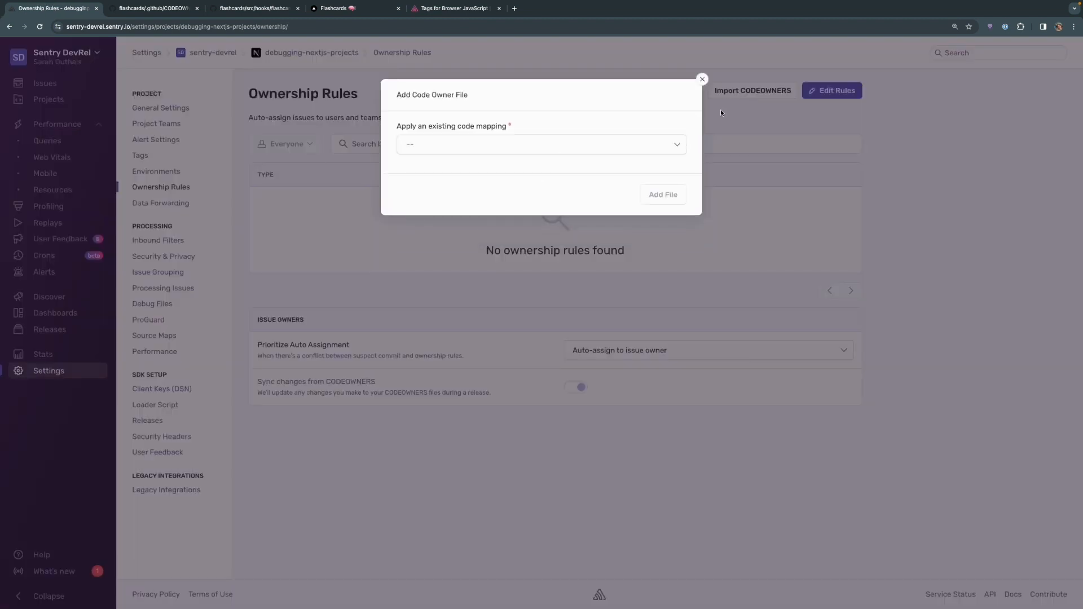
{"action": "left_click", "coordinate": [541, 145]}
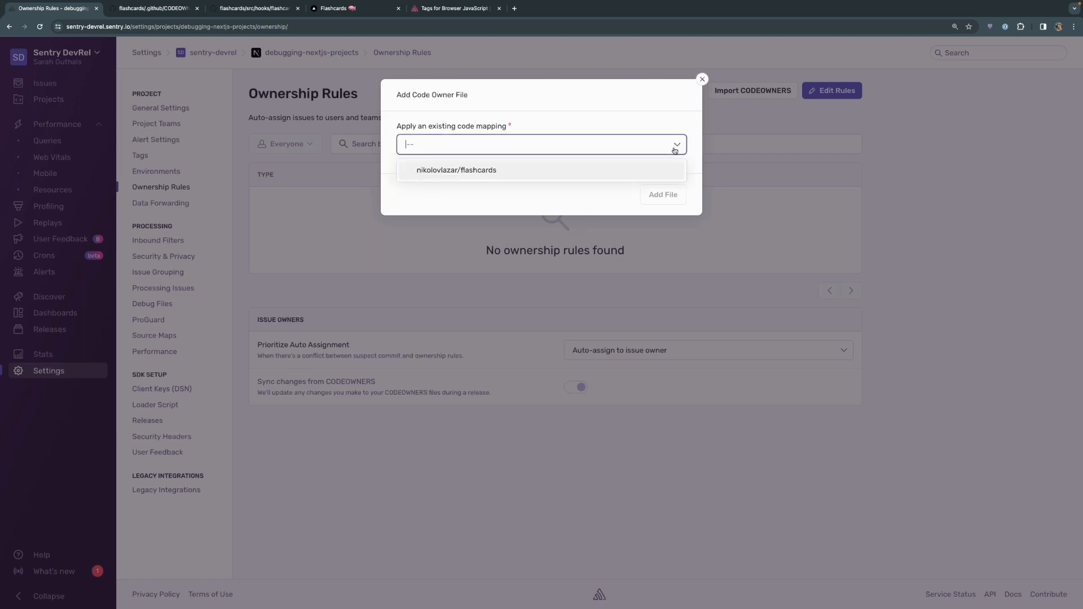
{"action": "mouse_move", "coordinate": [464, 171]}
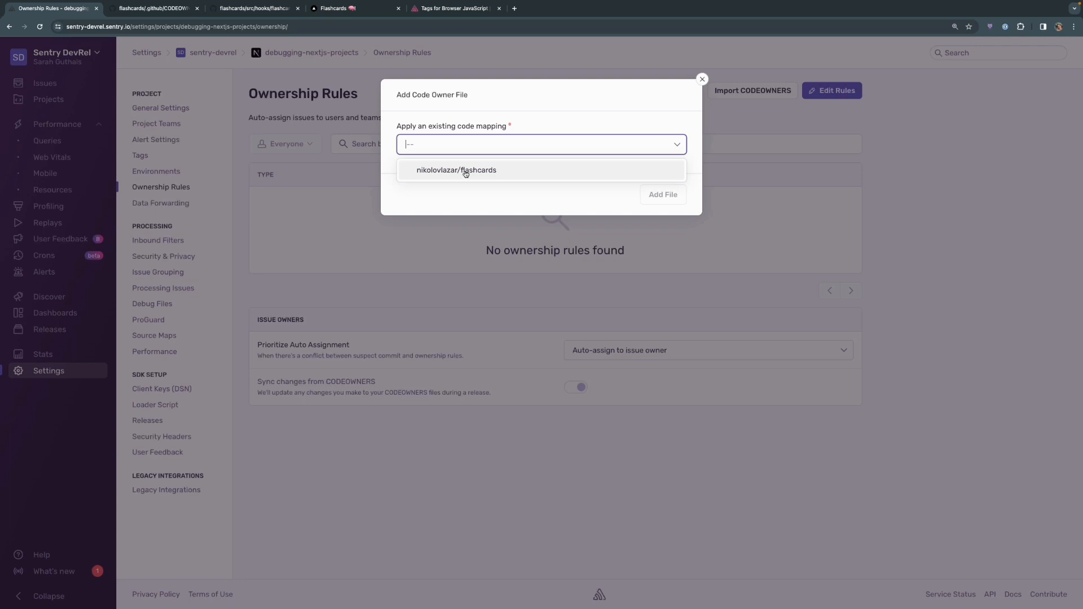
{"action": "left_click", "coordinate": [456, 170]}
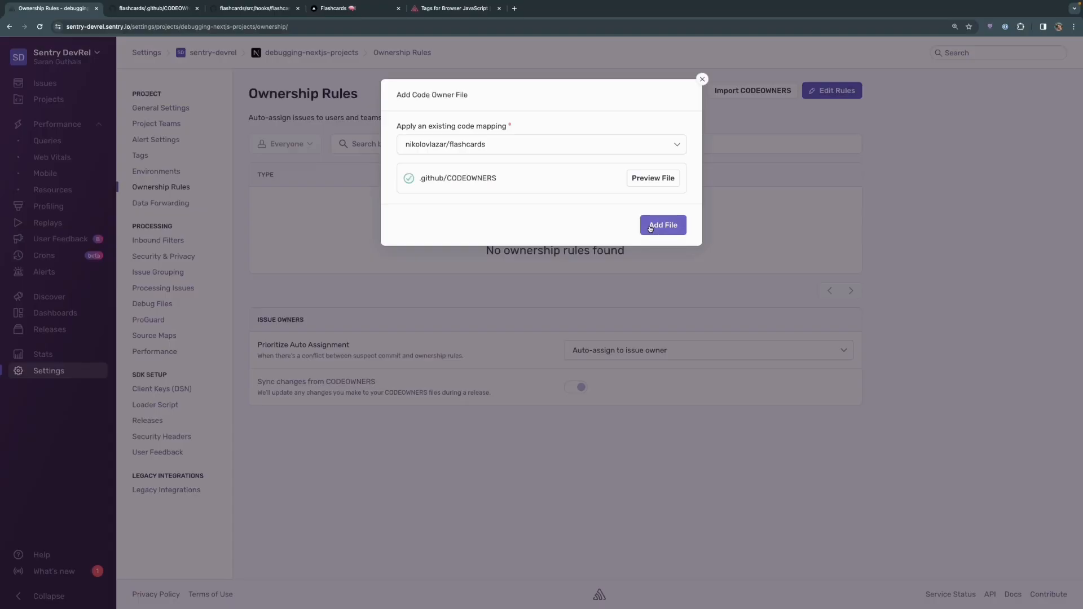
{"action": "left_click", "coordinate": [662, 224]}
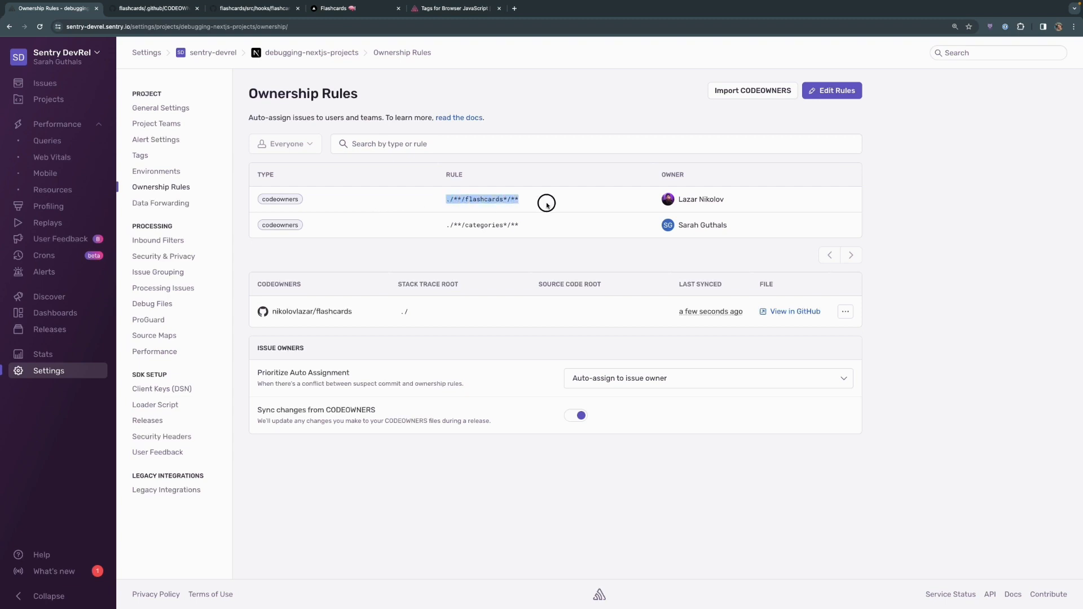
{"action": "mouse_move", "coordinate": [620, 207]}
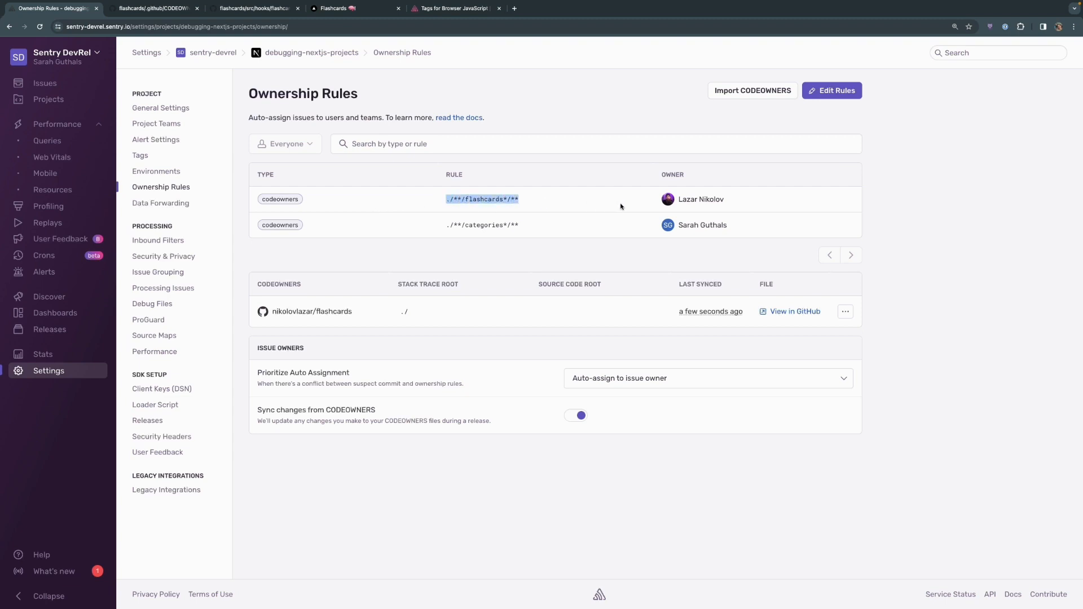
{"action": "mouse_move", "coordinate": [667, 198]}
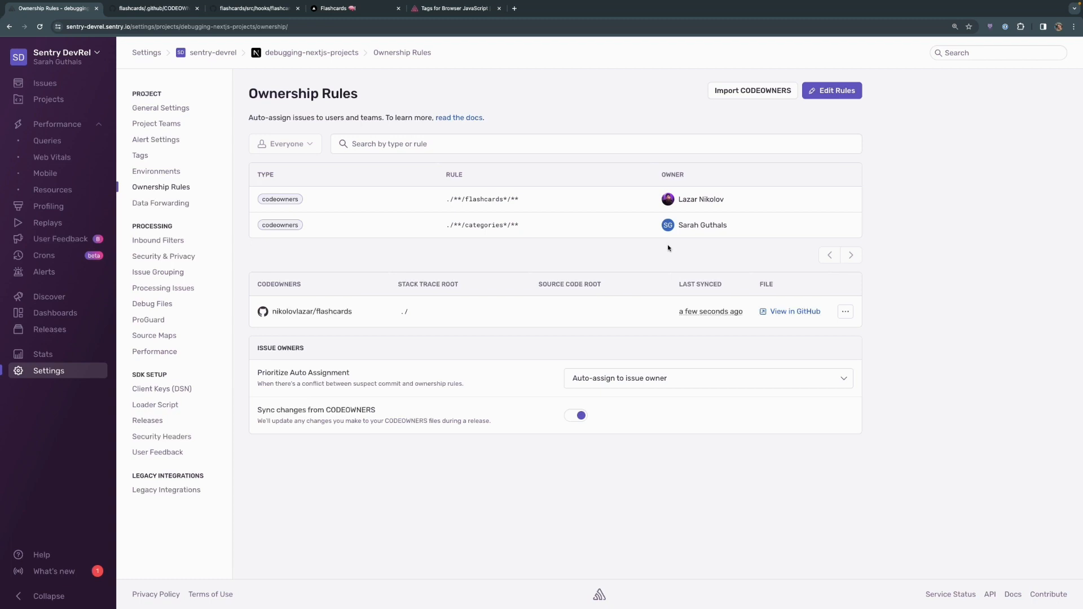
{"action": "mouse_move", "coordinate": [661, 249]}
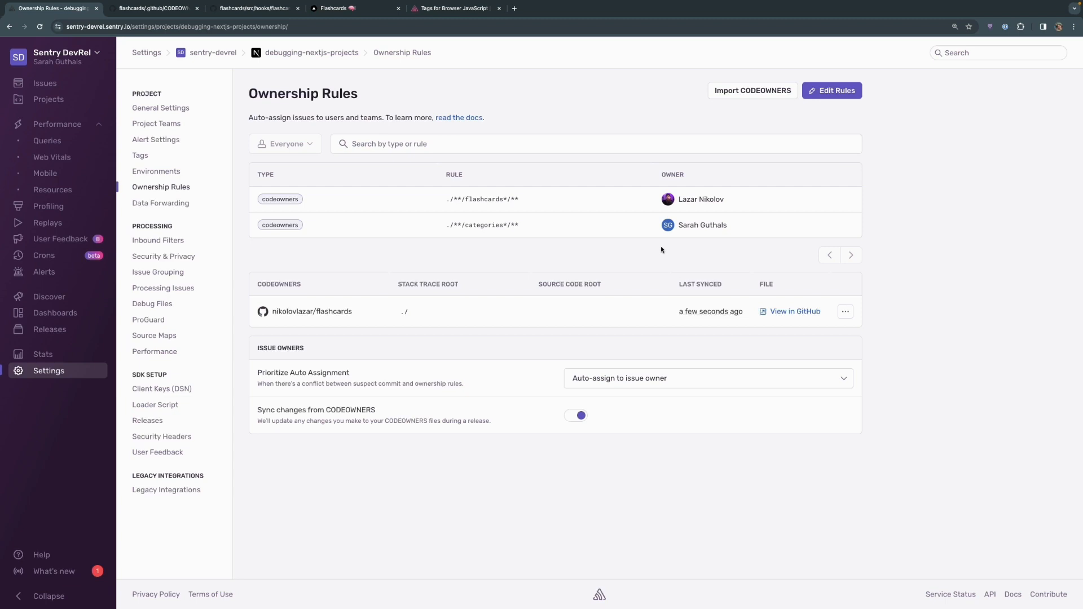
- From Projects, show the debugging-nextjs-projects overview and its unhandled flashcard update errors
{"action": "left_click", "coordinate": [49, 99]}
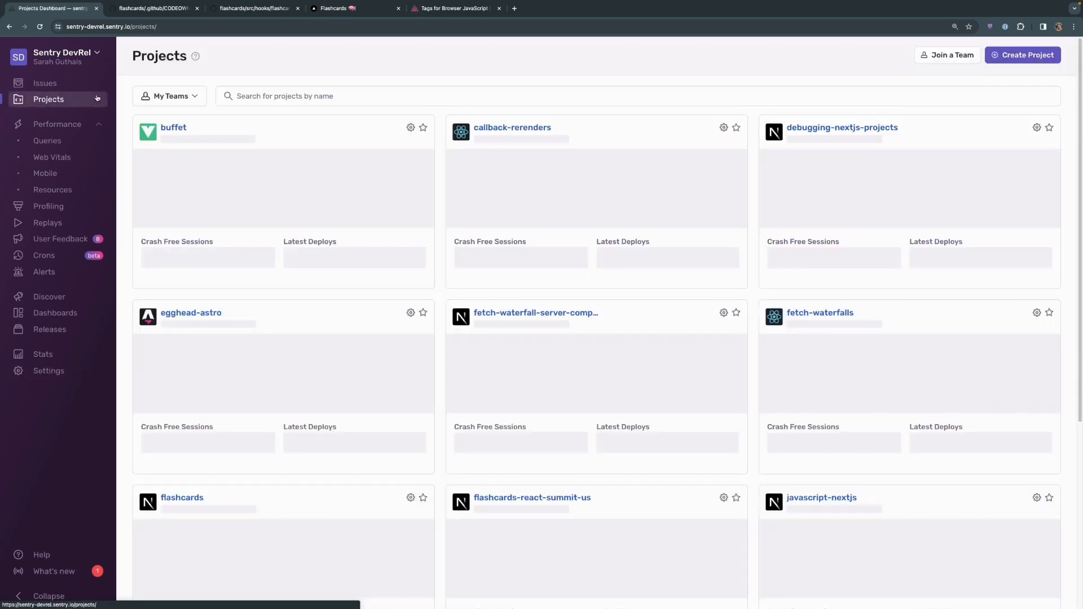
{"action": "left_click", "coordinate": [839, 127]}
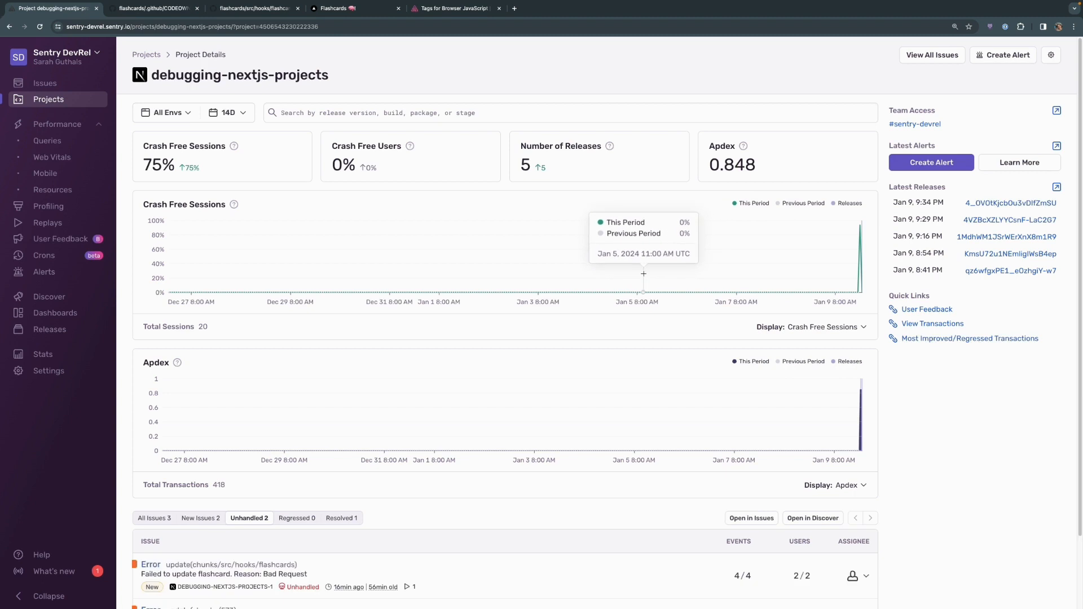
{"action": "scroll", "scroll_direction": "down", "scroll_amount": 3}
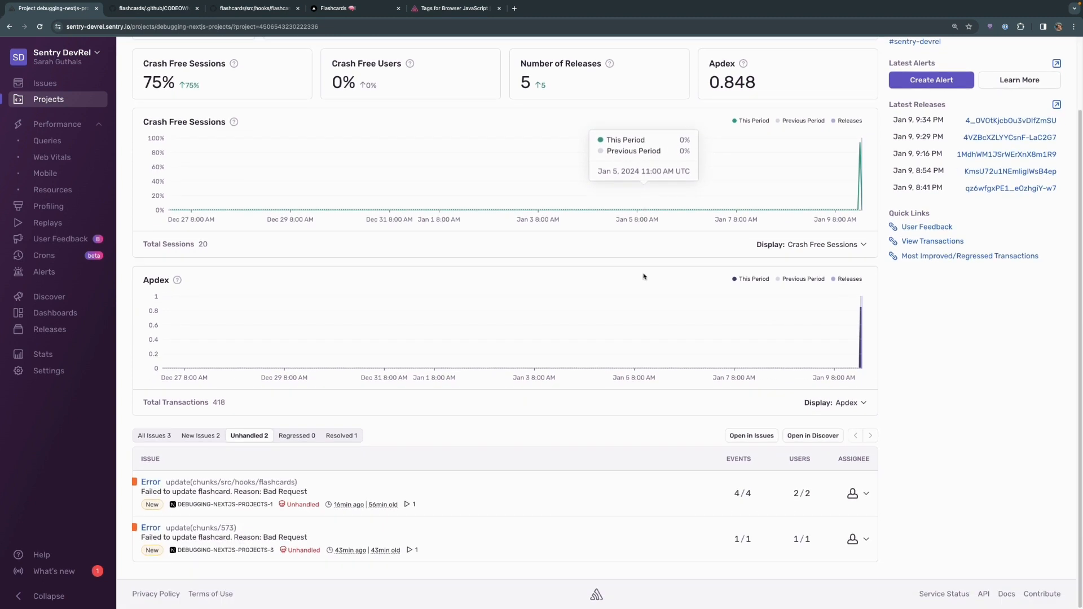
{"action": "mouse_move", "coordinate": [631, 286]}
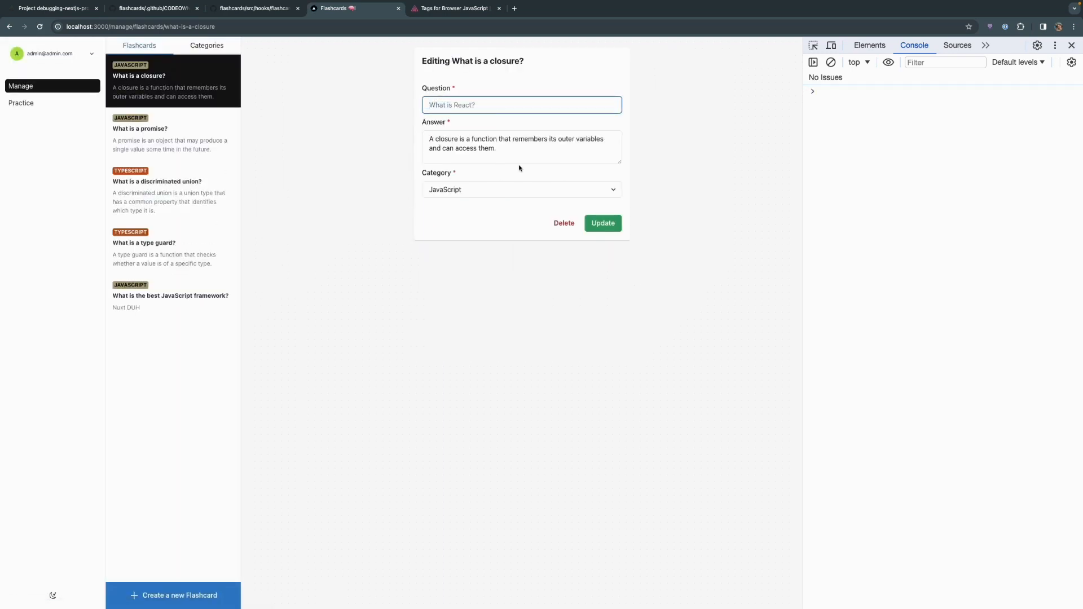
- Update the closure flashcard with an empty question and return to Sentry to see the new error event
{"action": "left_click", "coordinate": [602, 222]}
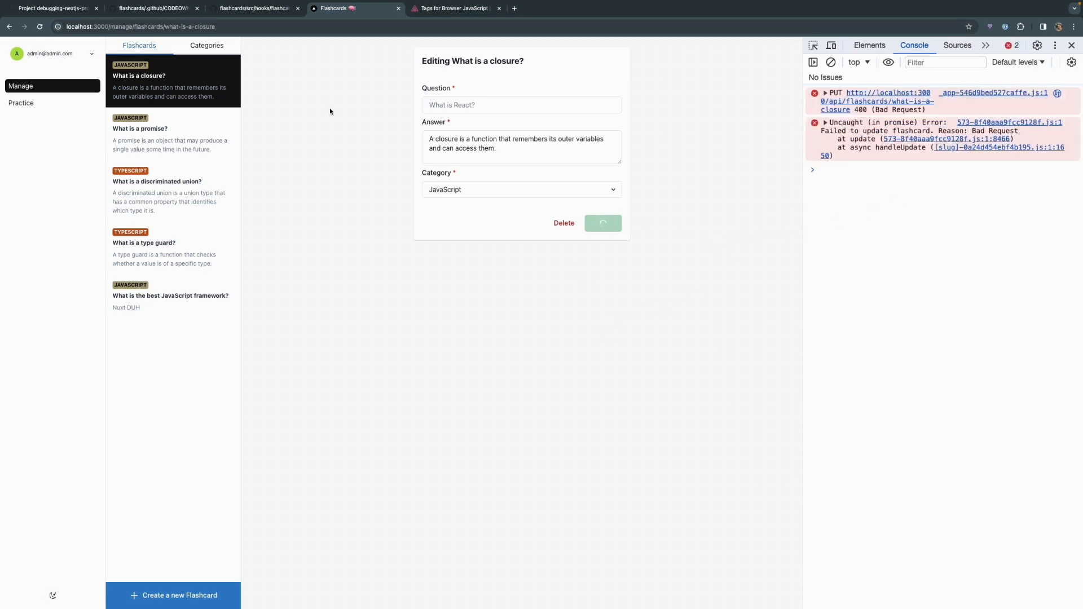
{"action": "left_click", "coordinate": [52, 8]}
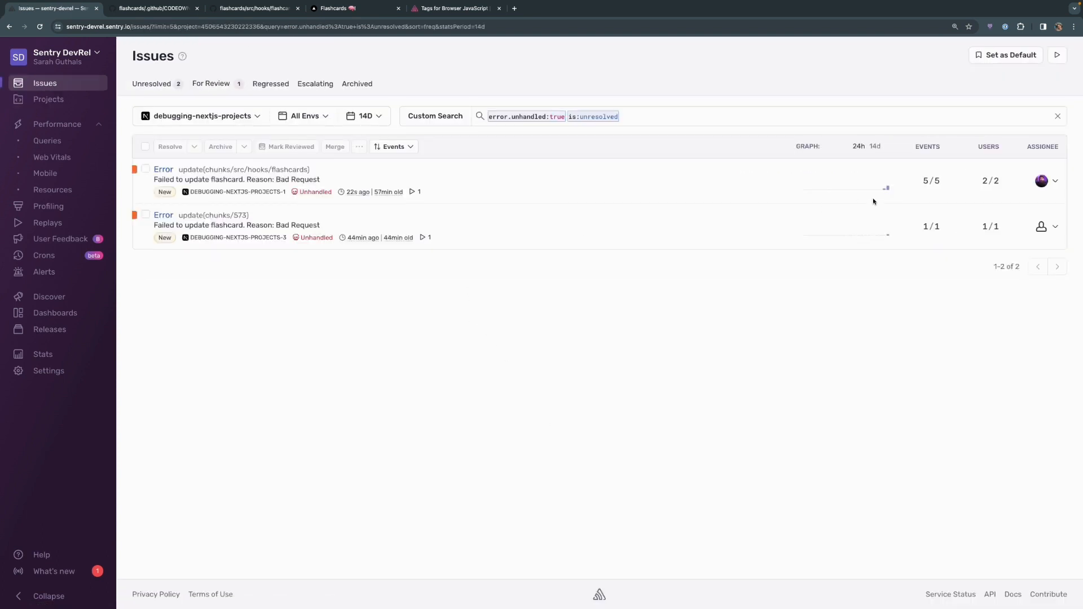
{"action": "mouse_move", "coordinate": [1041, 180]}
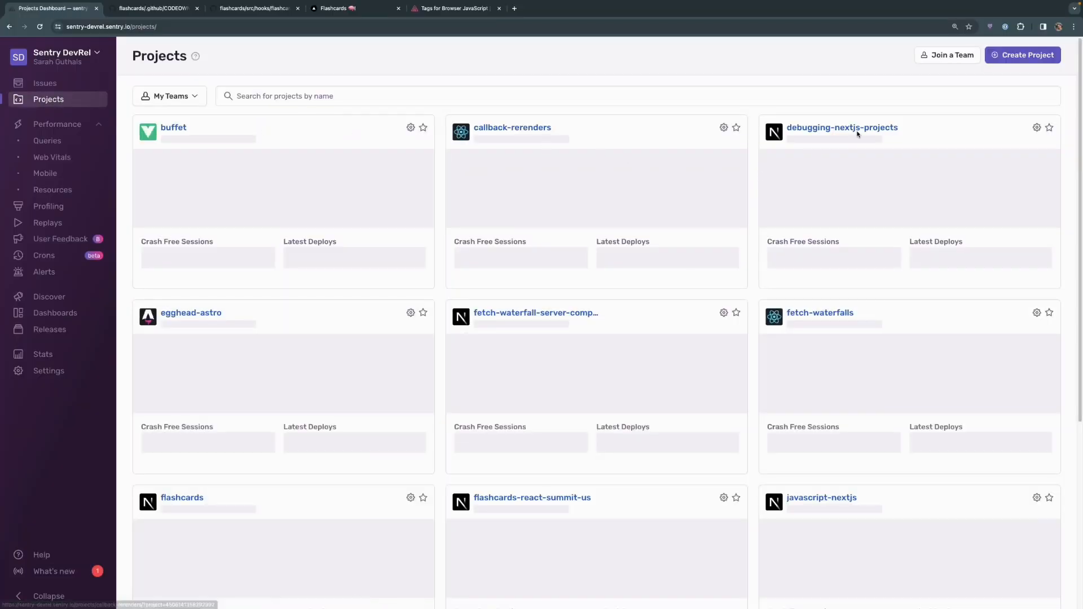
- Create a new alert for debugging-nextjs-projects with the Number of Errors alert type
{"action": "left_click", "coordinate": [842, 127]}
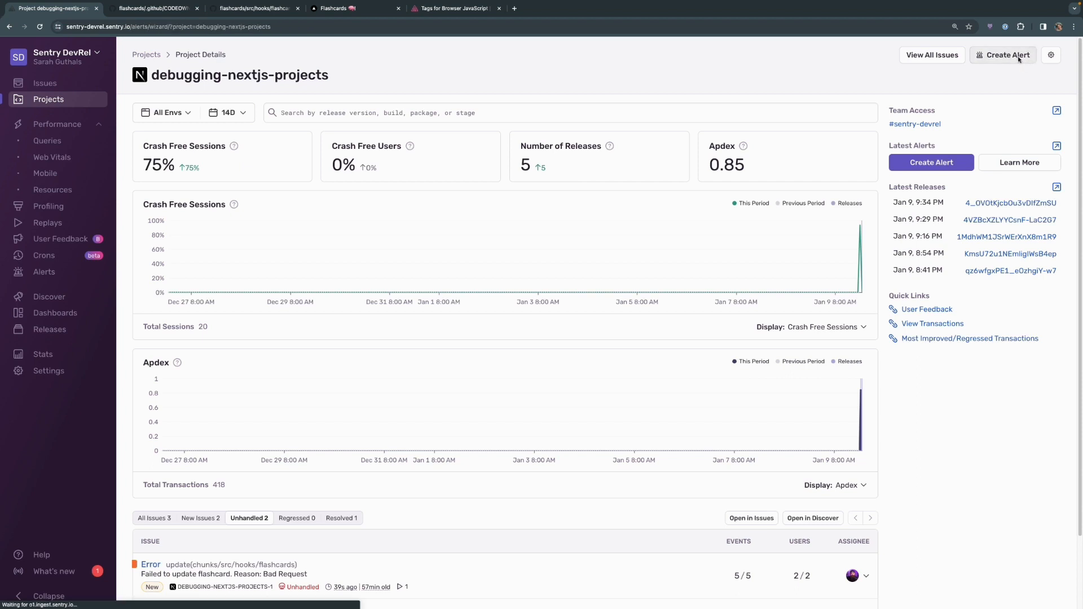
{"action": "left_click", "coordinate": [1004, 55]}
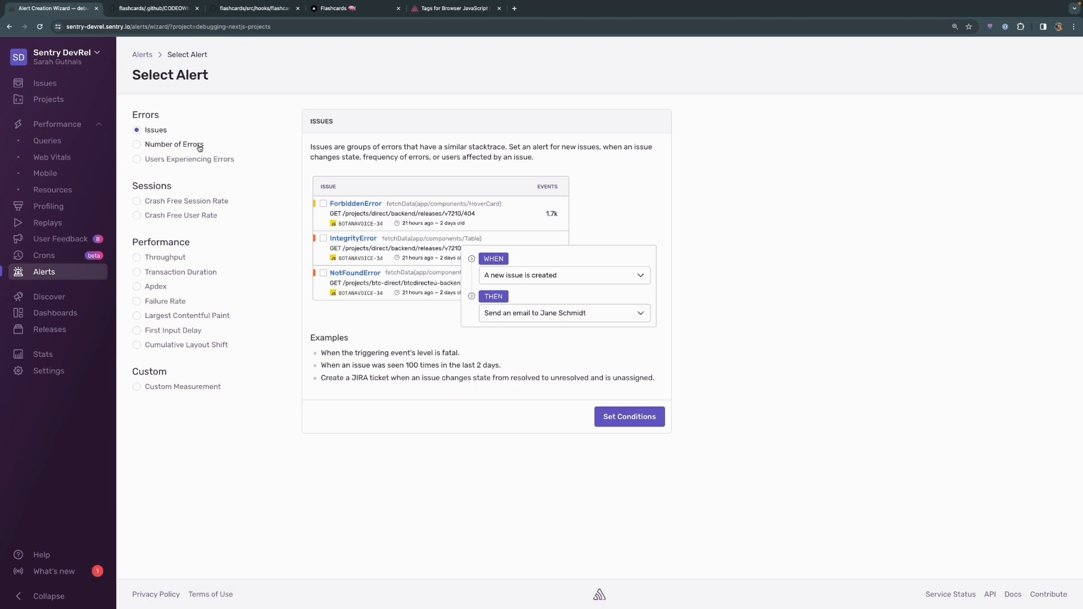
{"action": "mouse_move", "coordinate": [201, 162]}
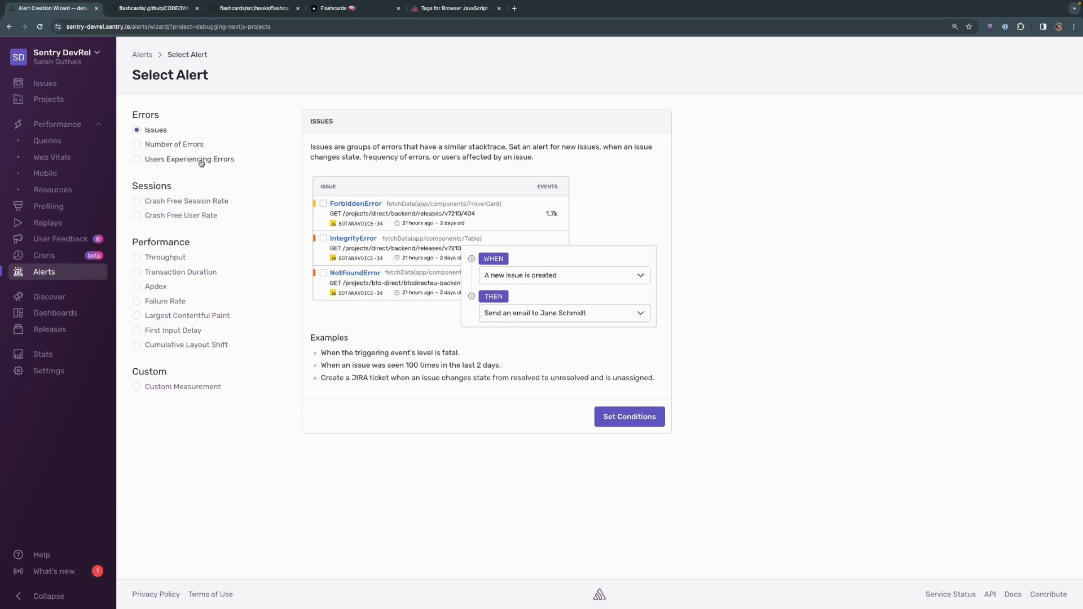
{"action": "mouse_move", "coordinate": [200, 201]}
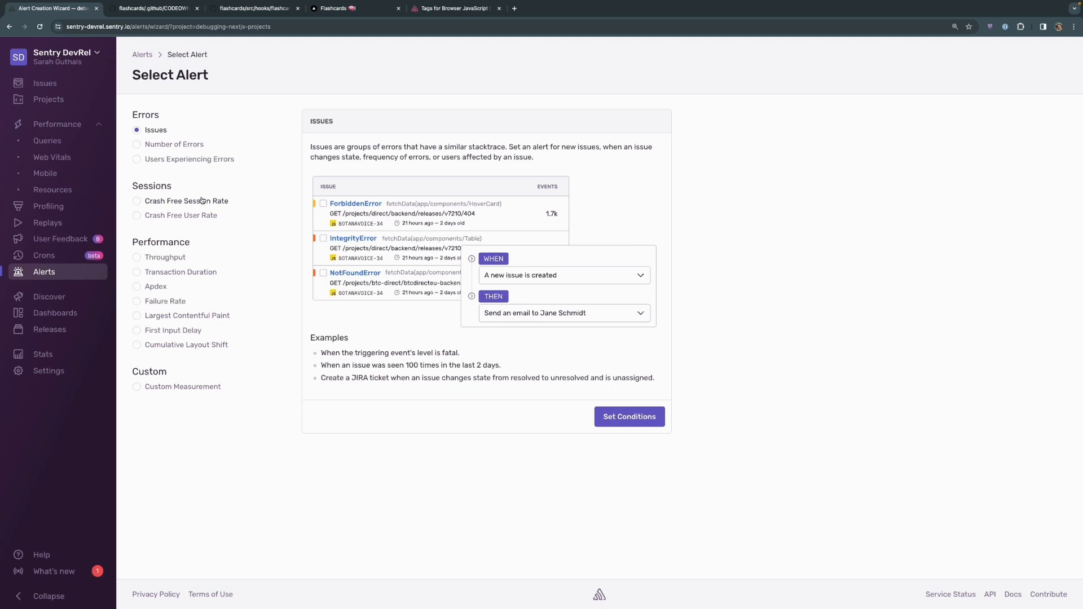
{"action": "mouse_move", "coordinate": [265, 200]}
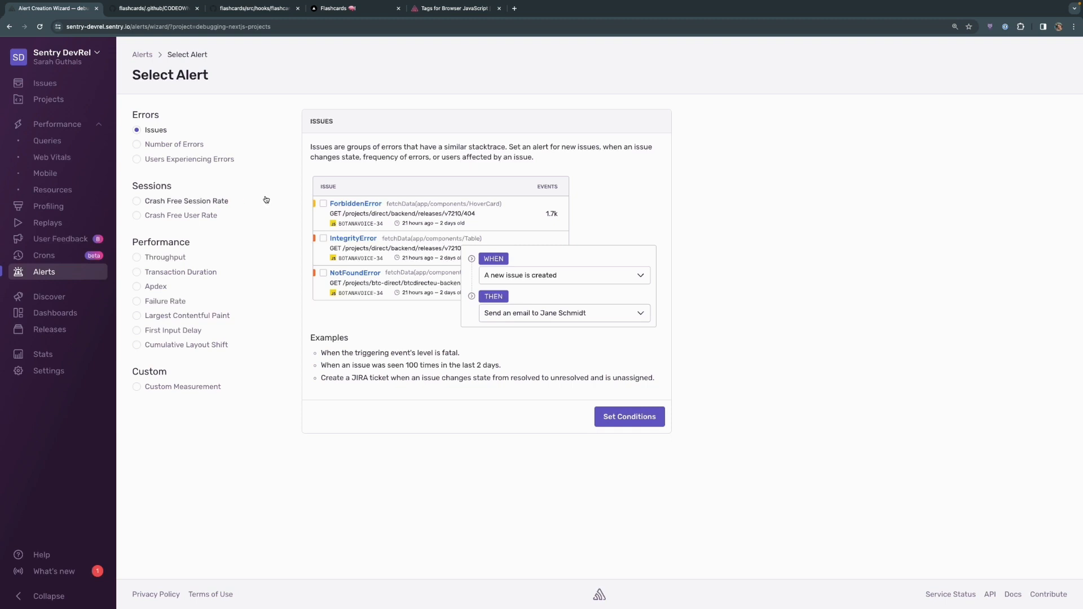
{"action": "mouse_move", "coordinate": [175, 391]}
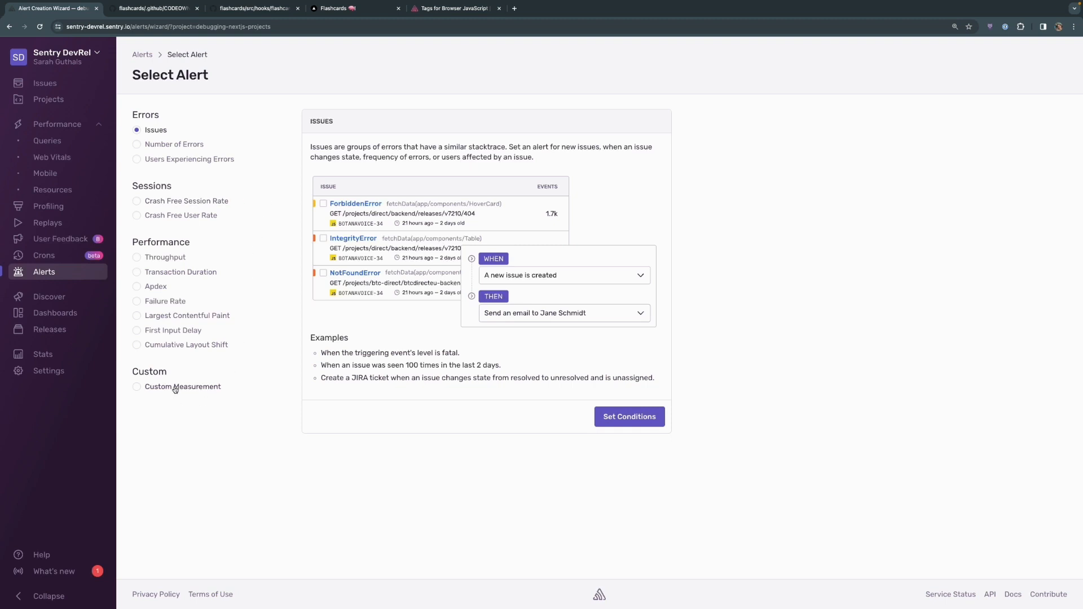
{"action": "left_click", "coordinate": [136, 144]}
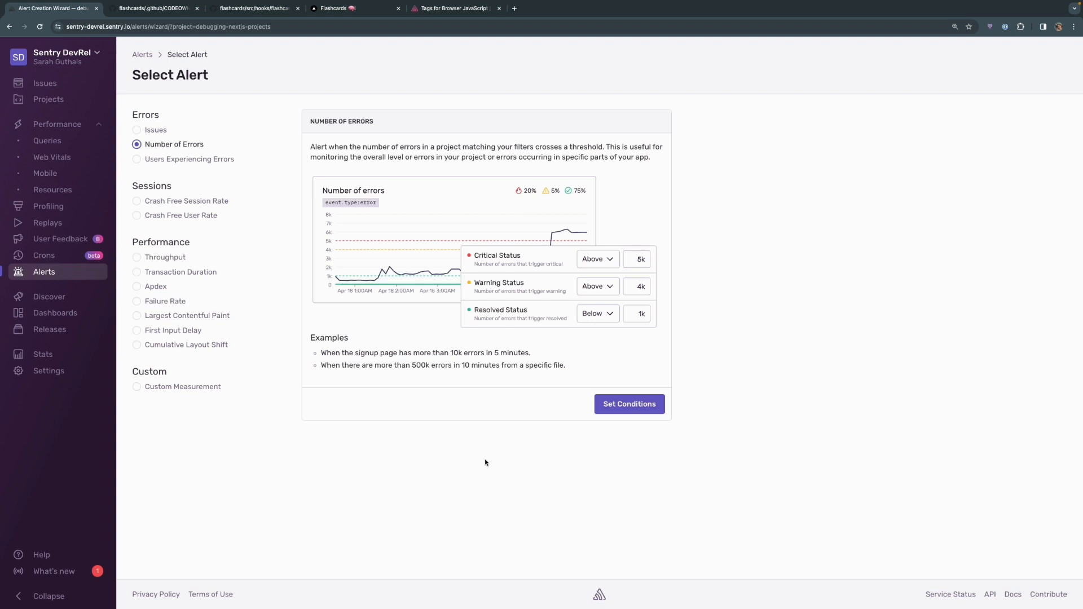
{"action": "left_click", "coordinate": [629, 404]}
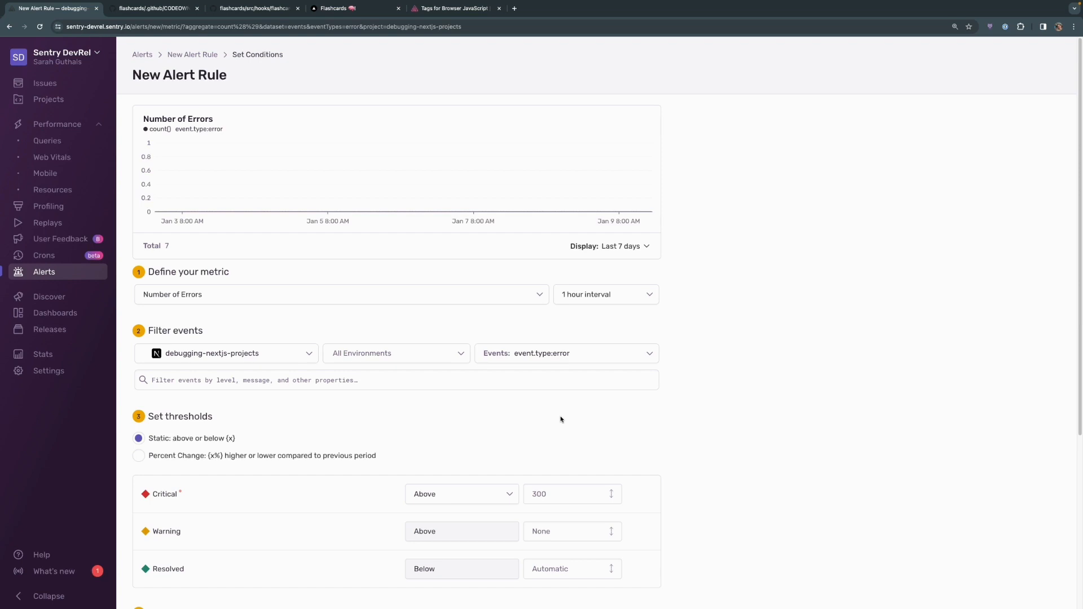
{"action": "scroll", "scroll_direction": "down", "scroll_amount": 3}
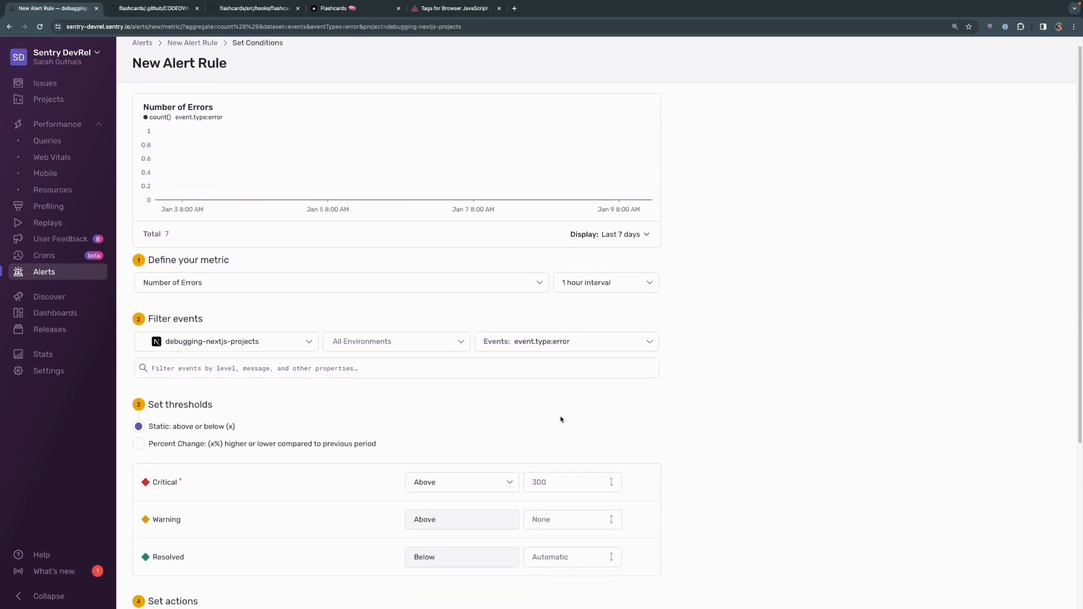
{"action": "mouse_move", "coordinate": [406, 392]}
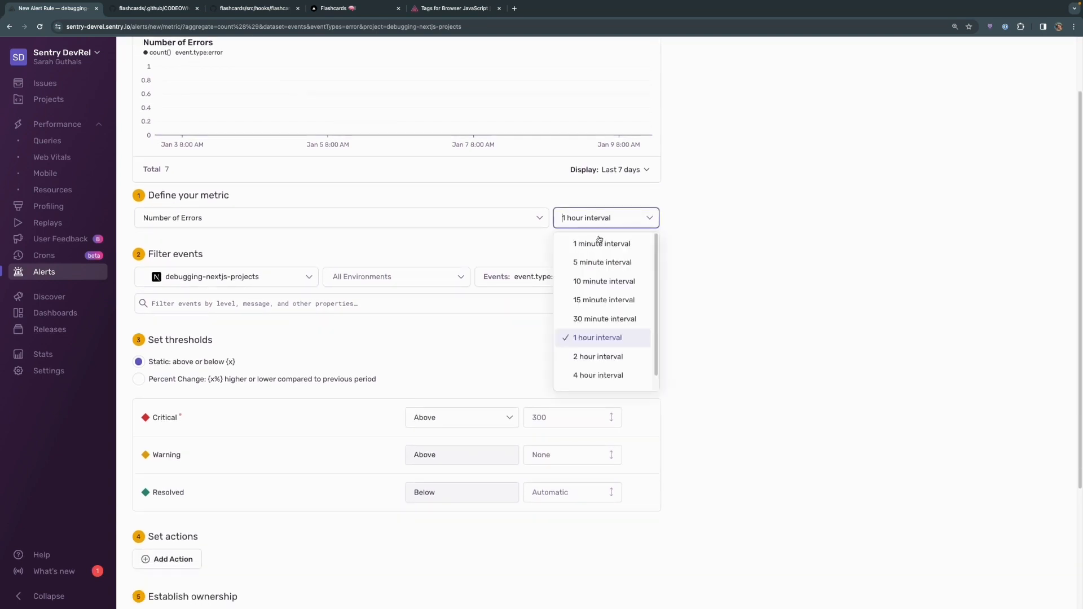
{"action": "left_click", "coordinate": [601, 244]}
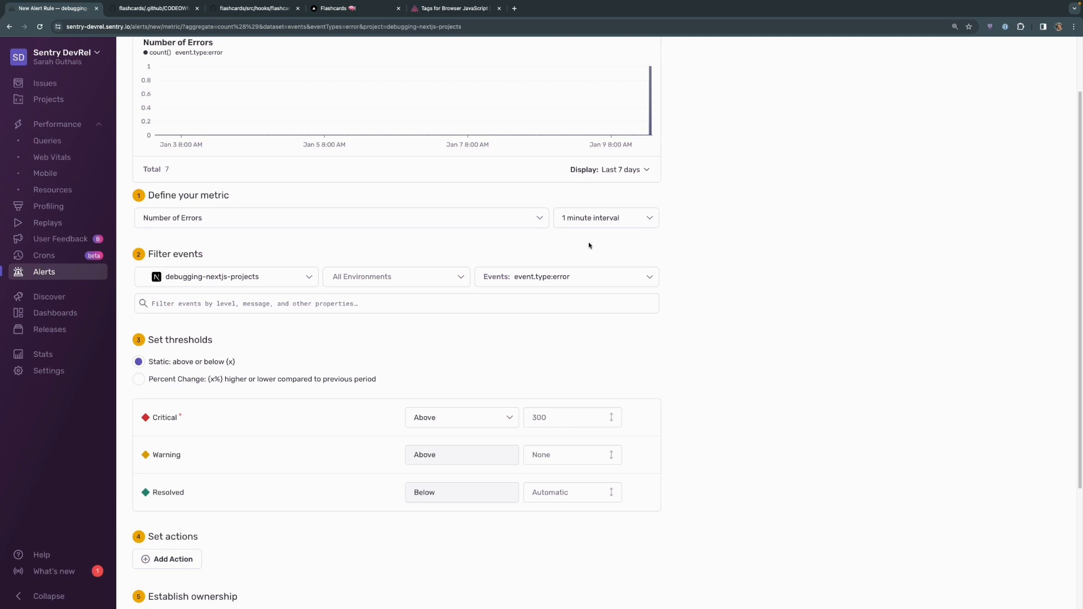
{"action": "mouse_move", "coordinate": [273, 264]}
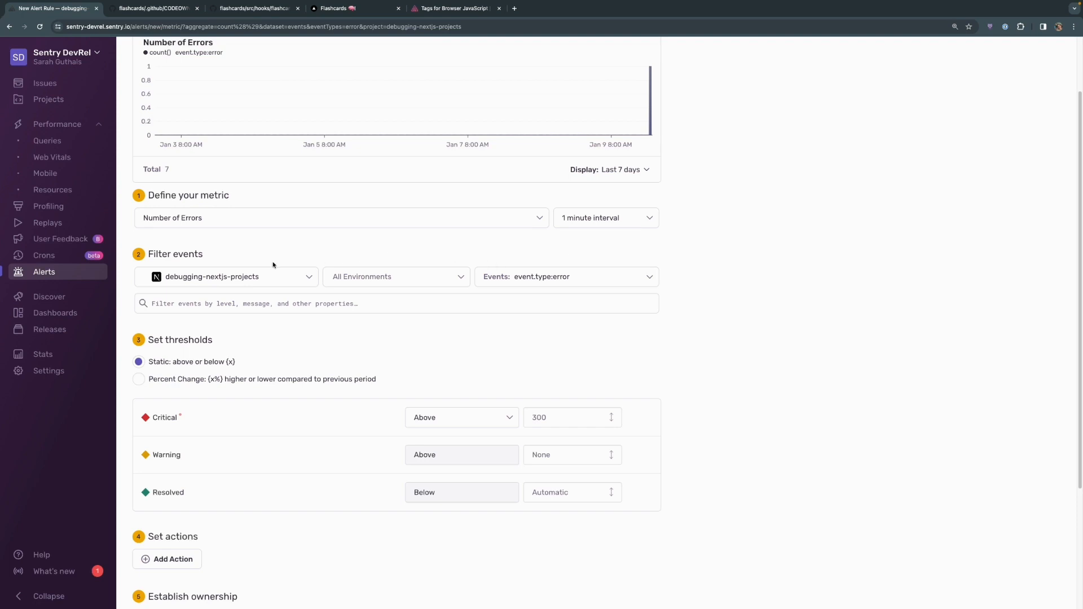
{"action": "mouse_move", "coordinate": [242, 285]}
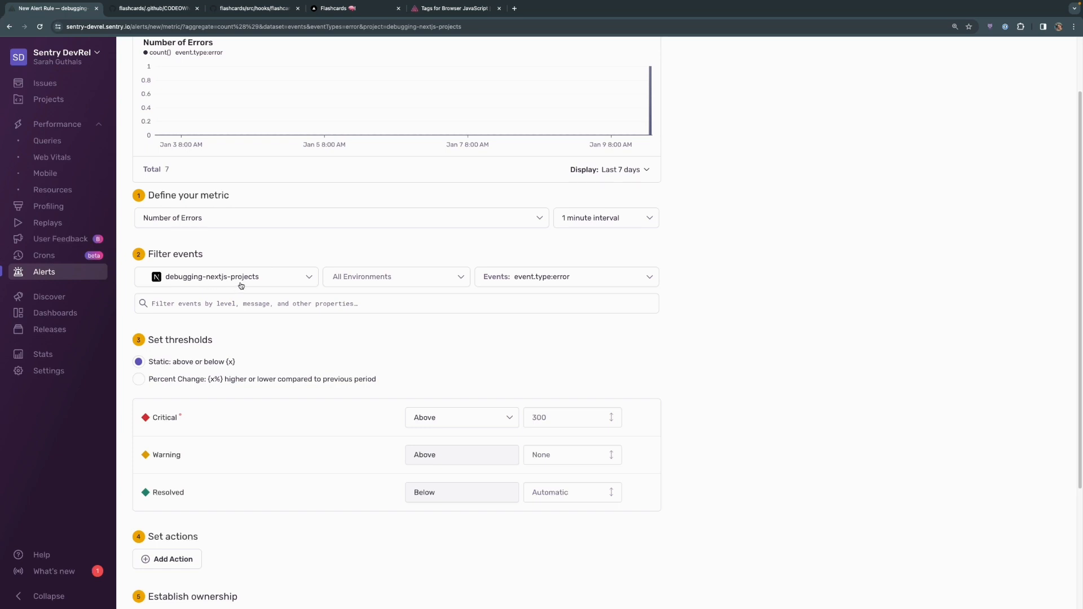
{"action": "mouse_move", "coordinate": [390, 287]}
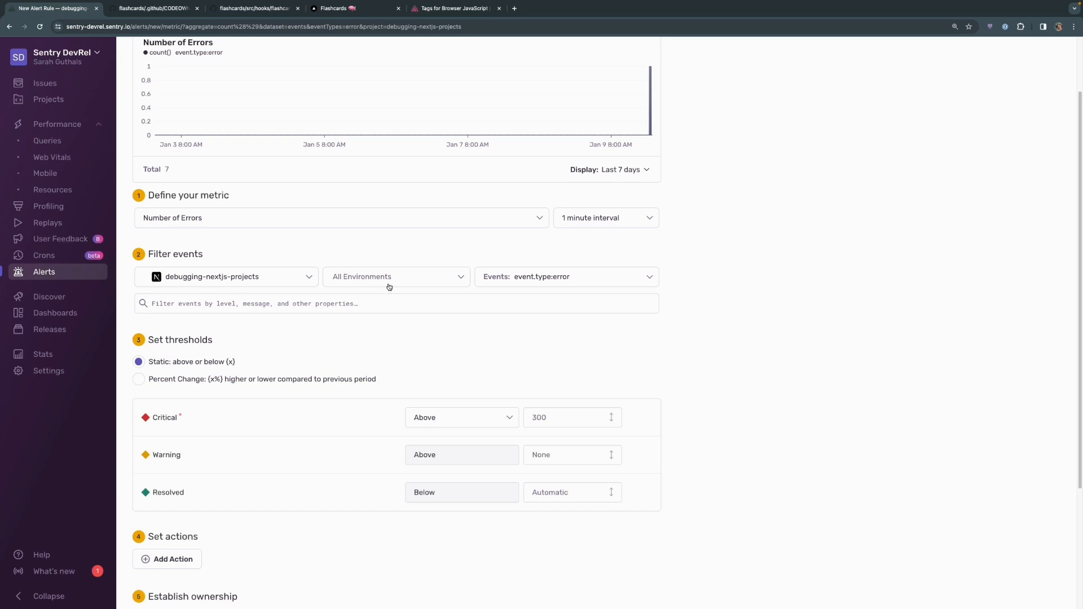
{"action": "mouse_move", "coordinate": [519, 283]}
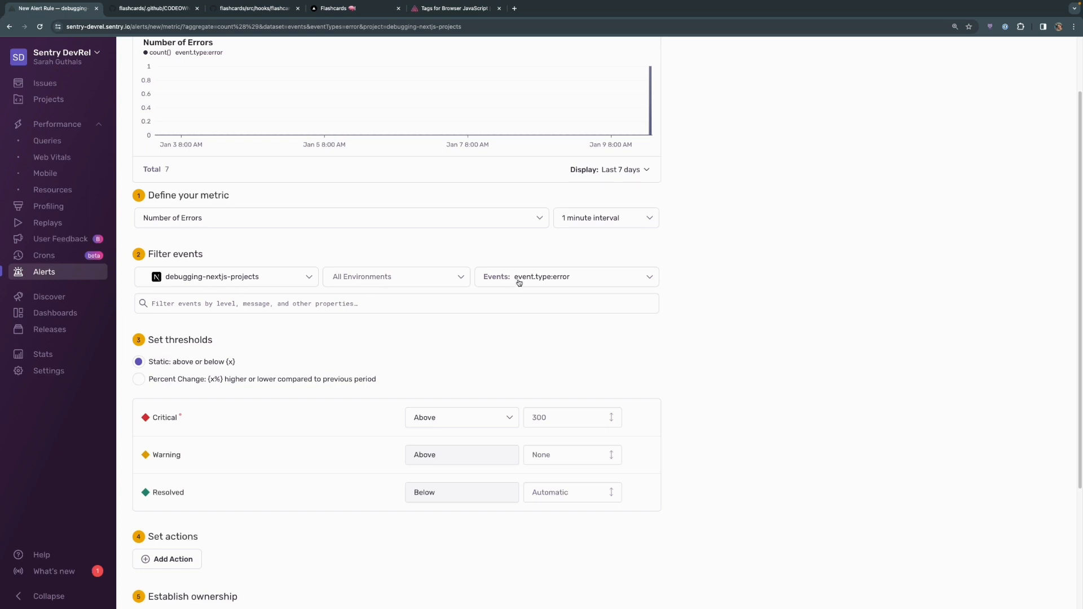
{"action": "left_click", "coordinate": [396, 277]}
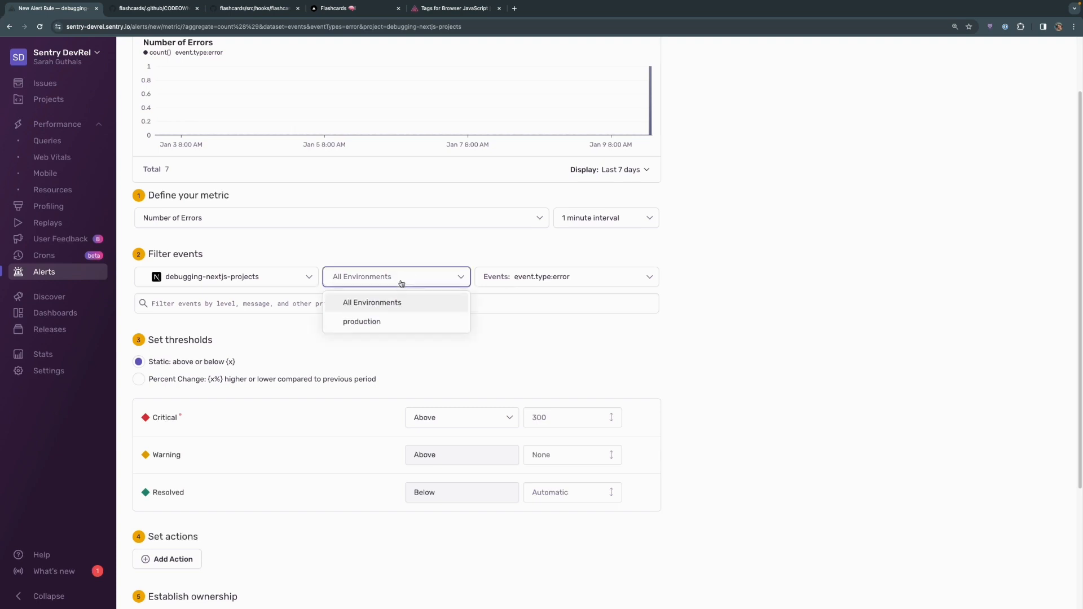
{"action": "left_click", "coordinate": [565, 276]}
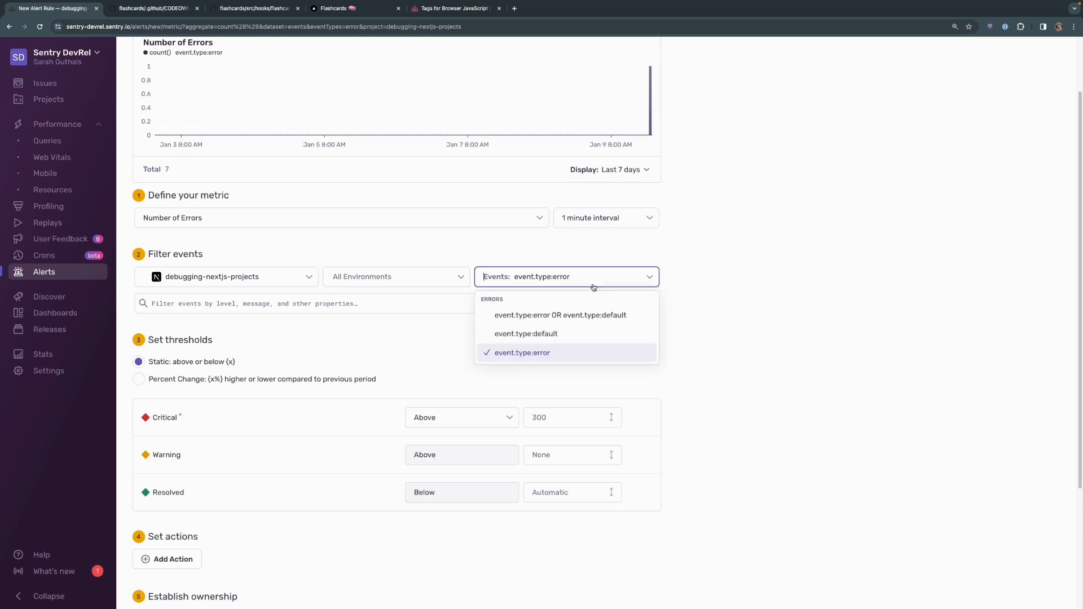
{"action": "left_click", "coordinate": [523, 352]}
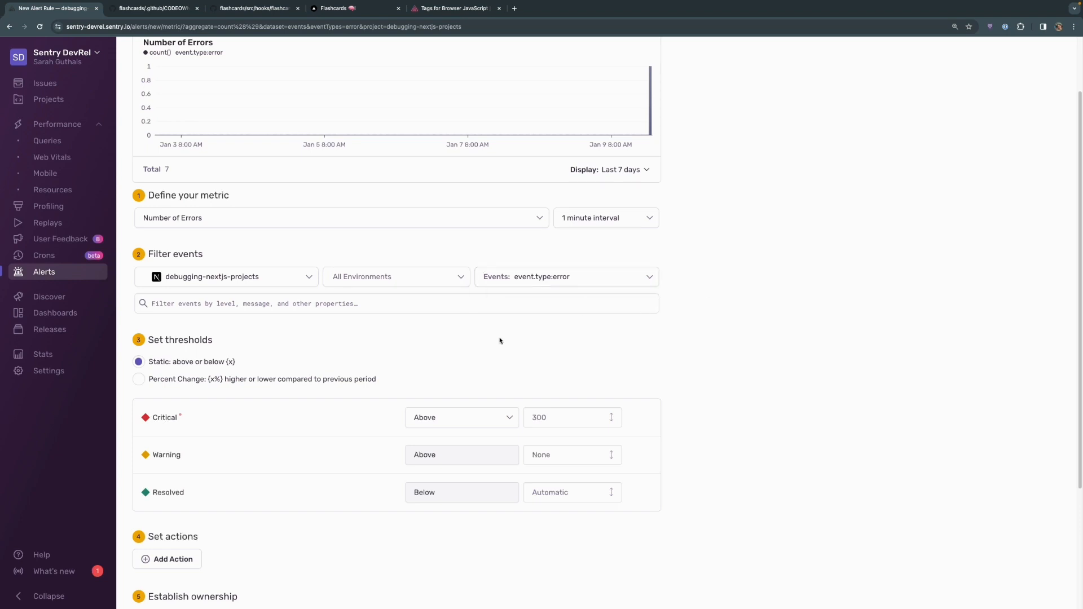
{"action": "scroll", "scroll_direction": "down", "scroll_amount": 3}
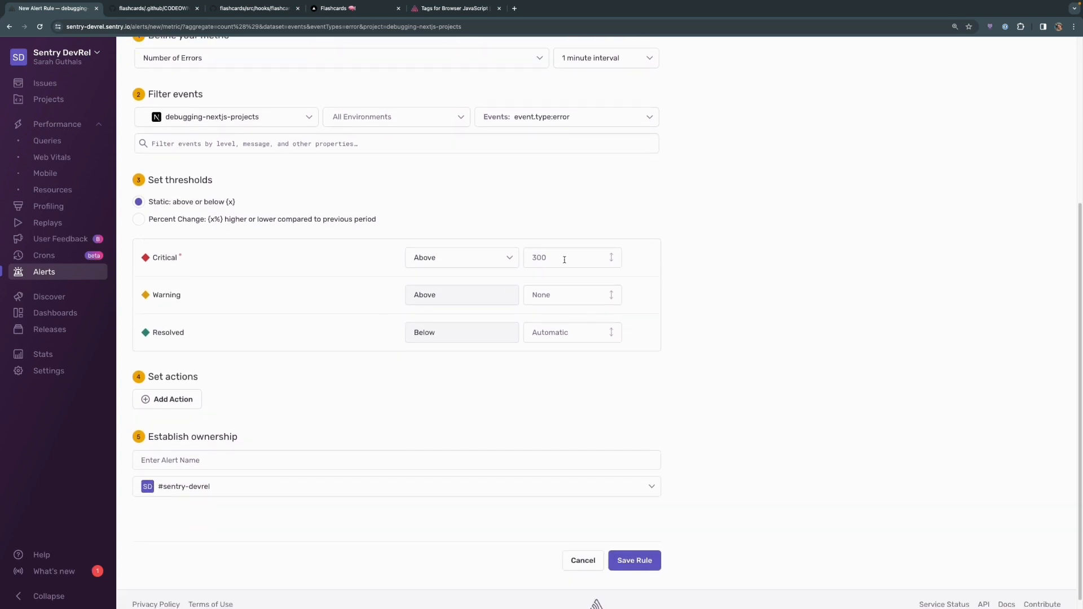
- Enter thresholds critical above 5, warning above 3, resolved below 0
{"action": "left_click", "coordinate": [566, 258]}
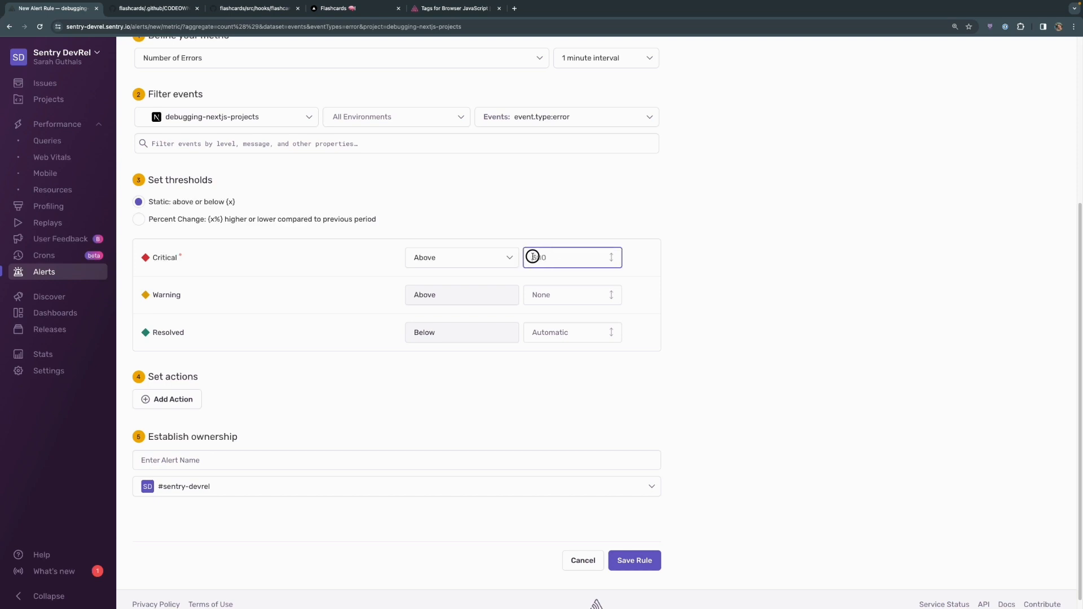
{"action": "type", "text": "5"}
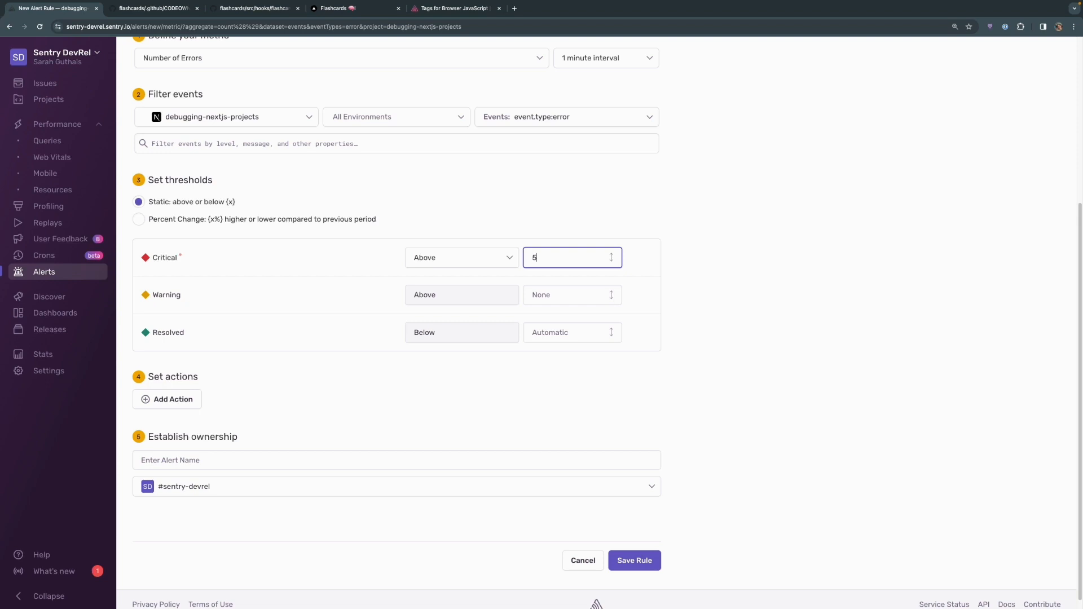
{"action": "type", "text": "3"}
{"action": "left_click", "coordinate": [572, 332]}
{"action": "type", "text": "0"}
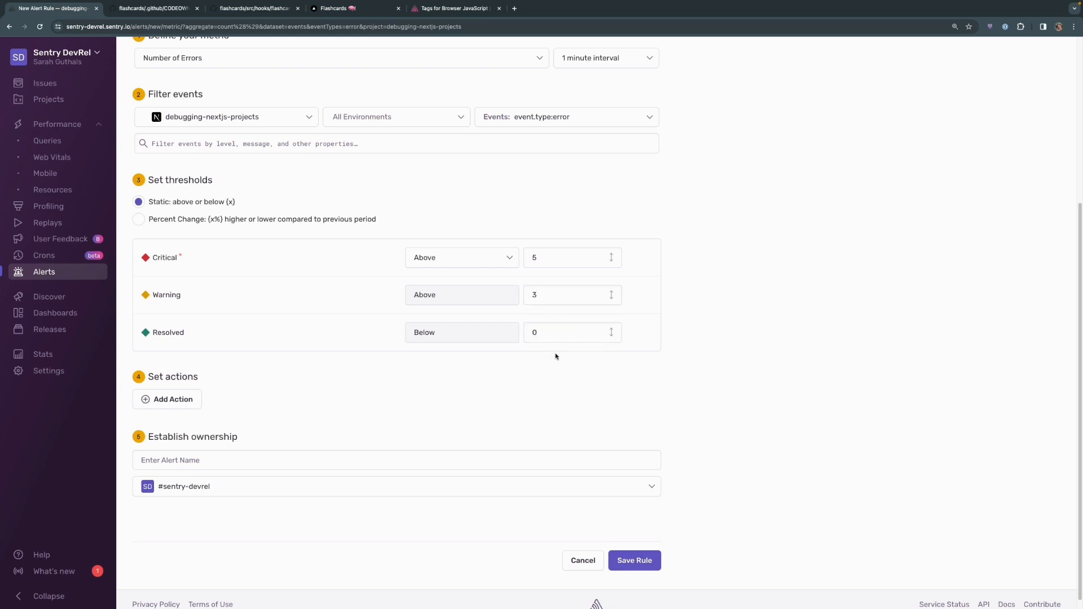
{"action": "scroll", "scroll_direction": "down", "scroll_amount": 3}
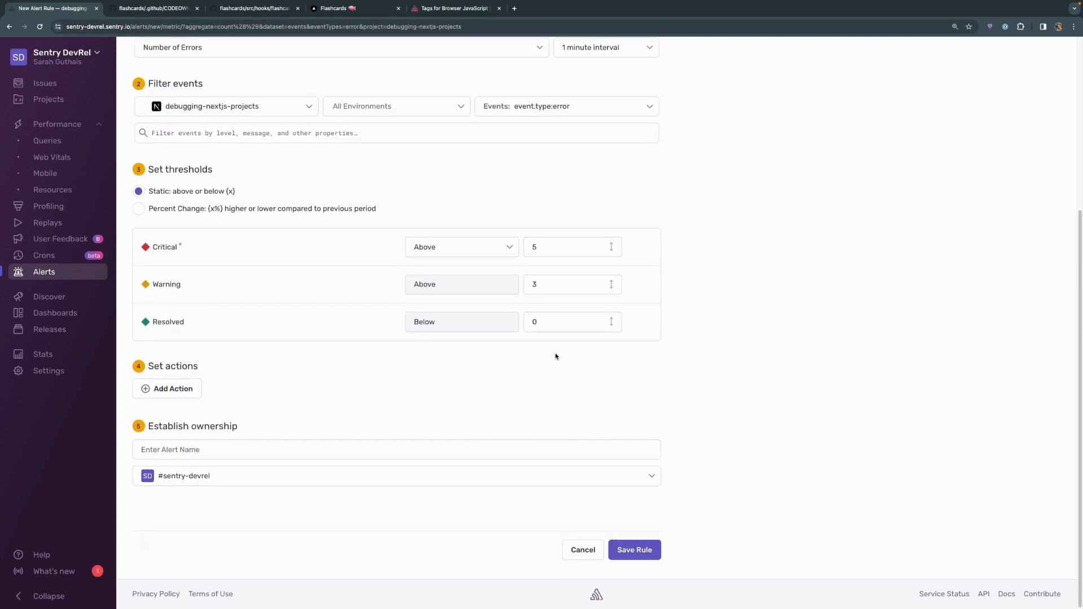
- Add a Critical Status action emailing member Sarah Guthals
{"action": "left_click", "coordinate": [167, 388]}
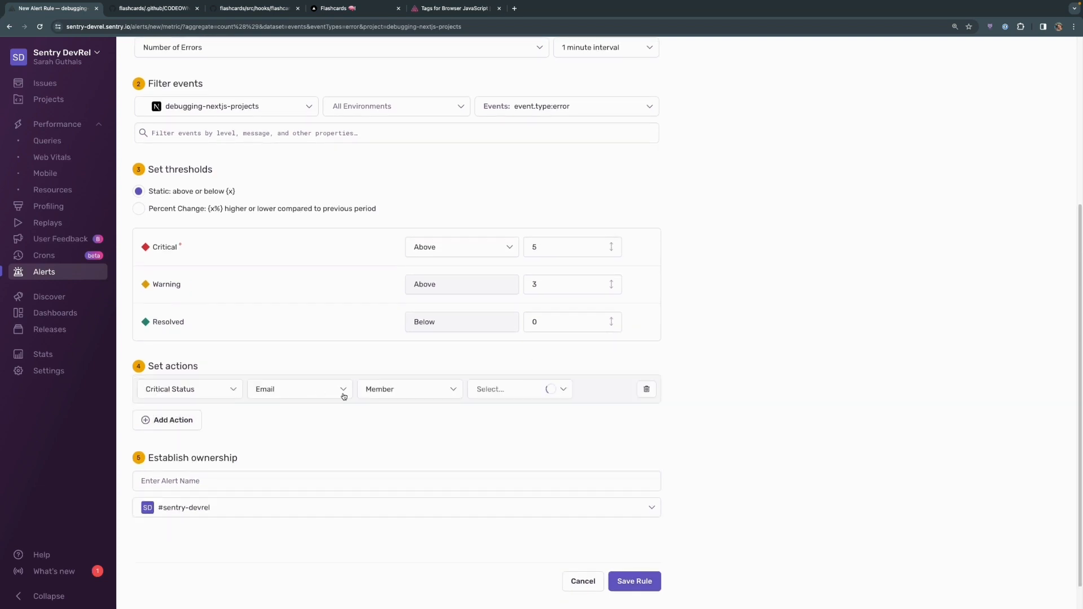
{"action": "left_click", "coordinate": [297, 389]}
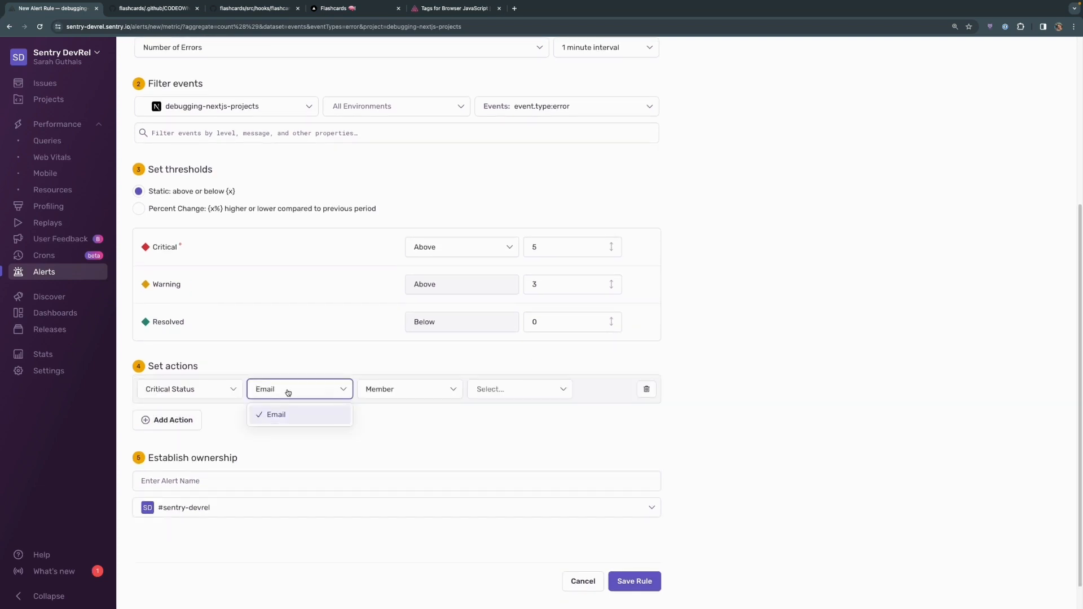
{"action": "left_click", "coordinate": [518, 389]}
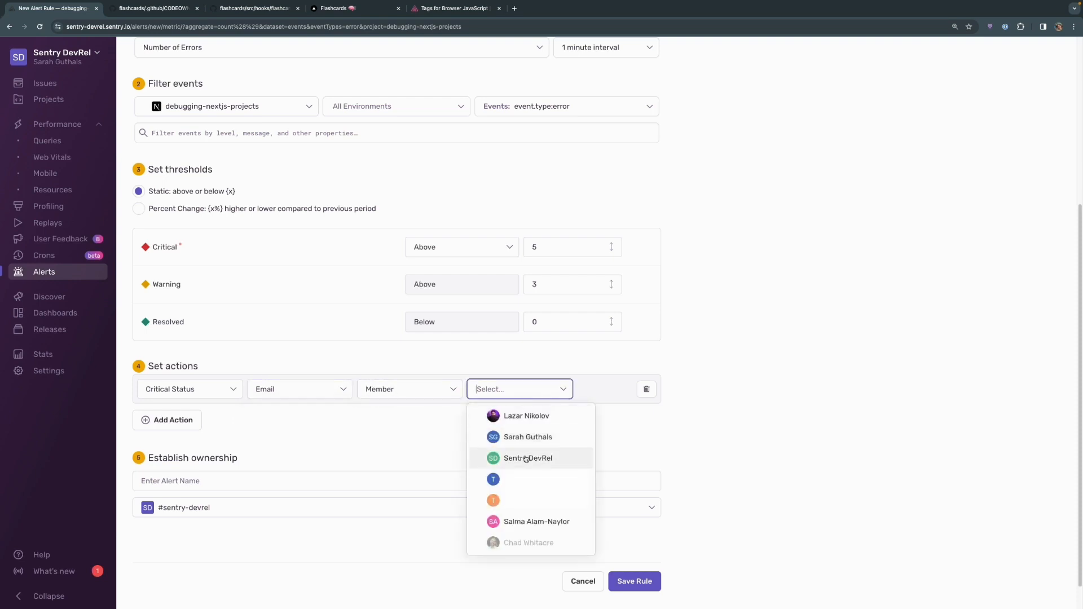
{"action": "mouse_move", "coordinate": [530, 415]}
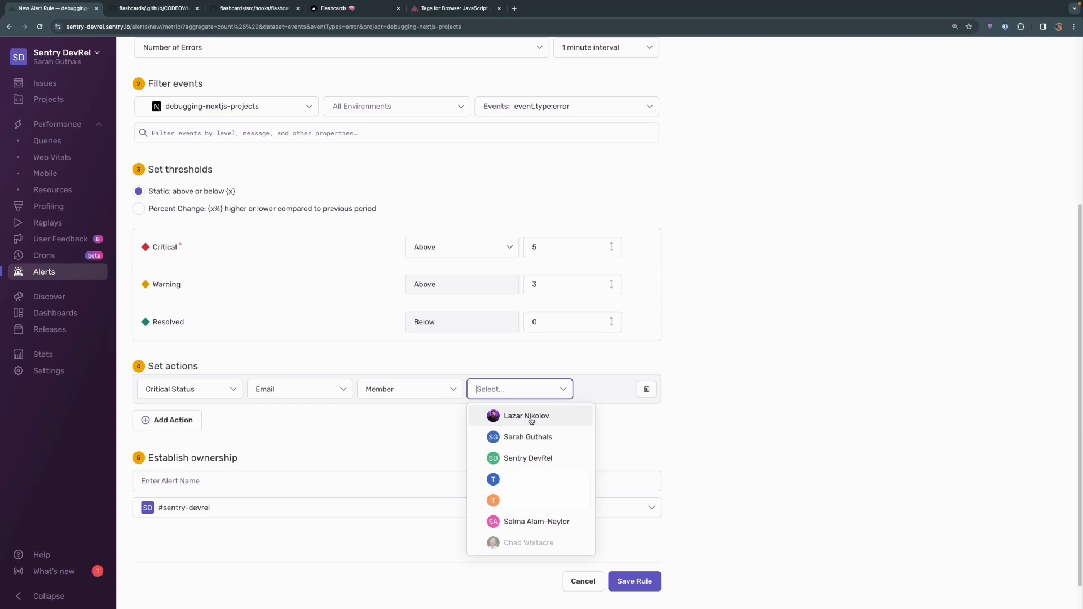
{"action": "left_click", "coordinate": [525, 416]}
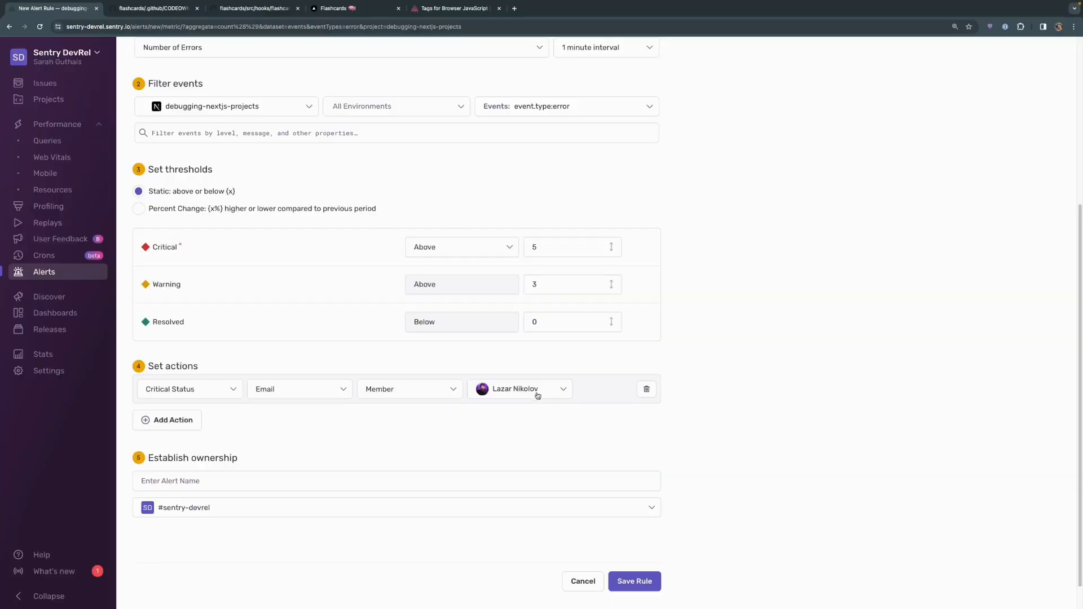
{"action": "left_click", "coordinate": [519, 388]}
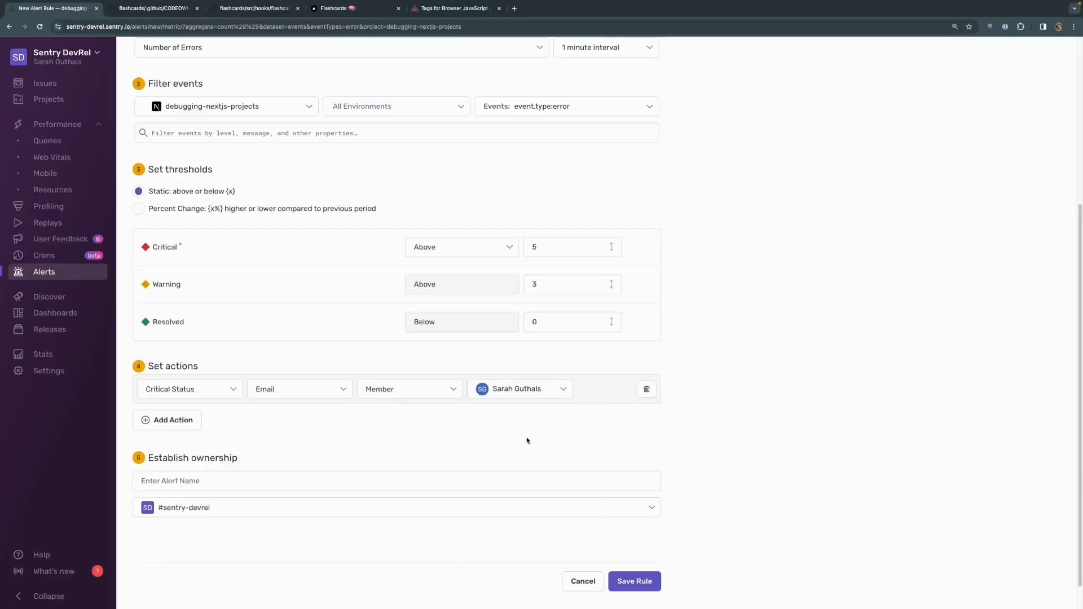
- Enter 'Something is wrong' as the alert rule name
{"action": "type", "text": "Something is wrong"}
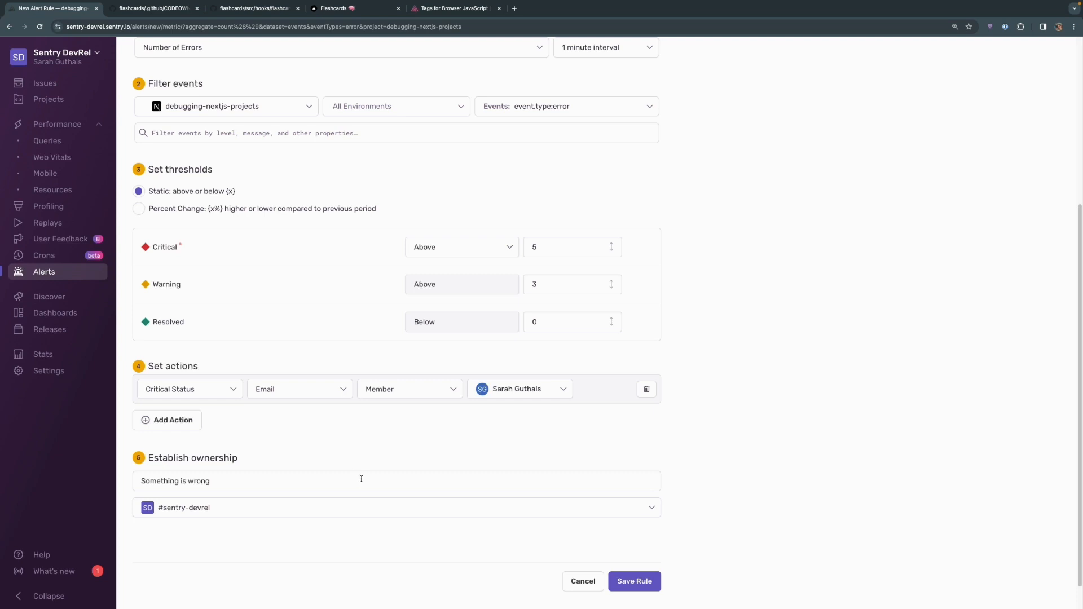
{"action": "mouse_move", "coordinate": [326, 508]}
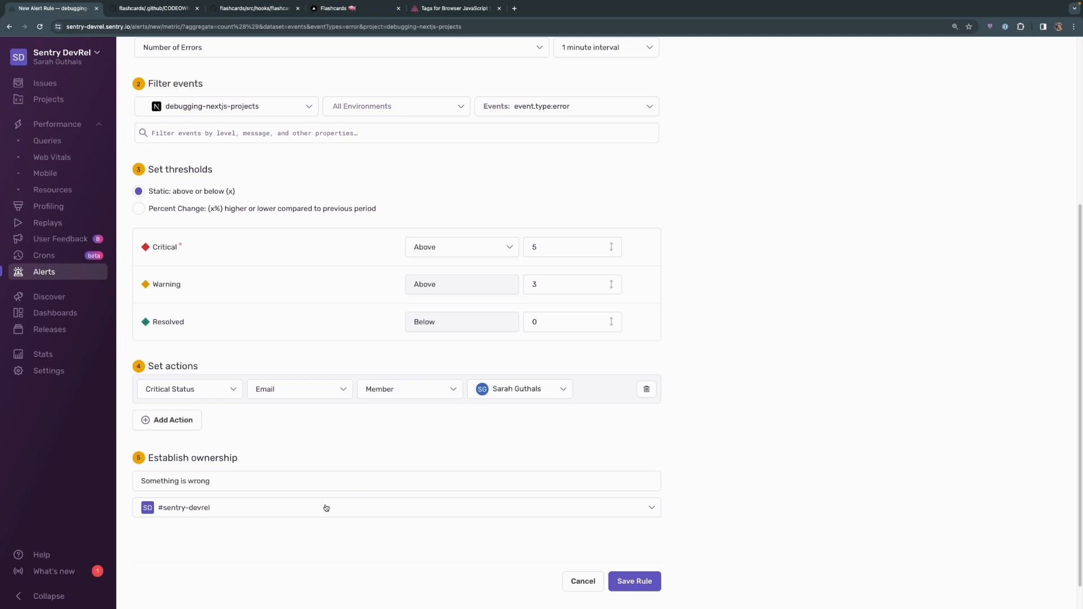
{"action": "mouse_move", "coordinate": [584, 522]}
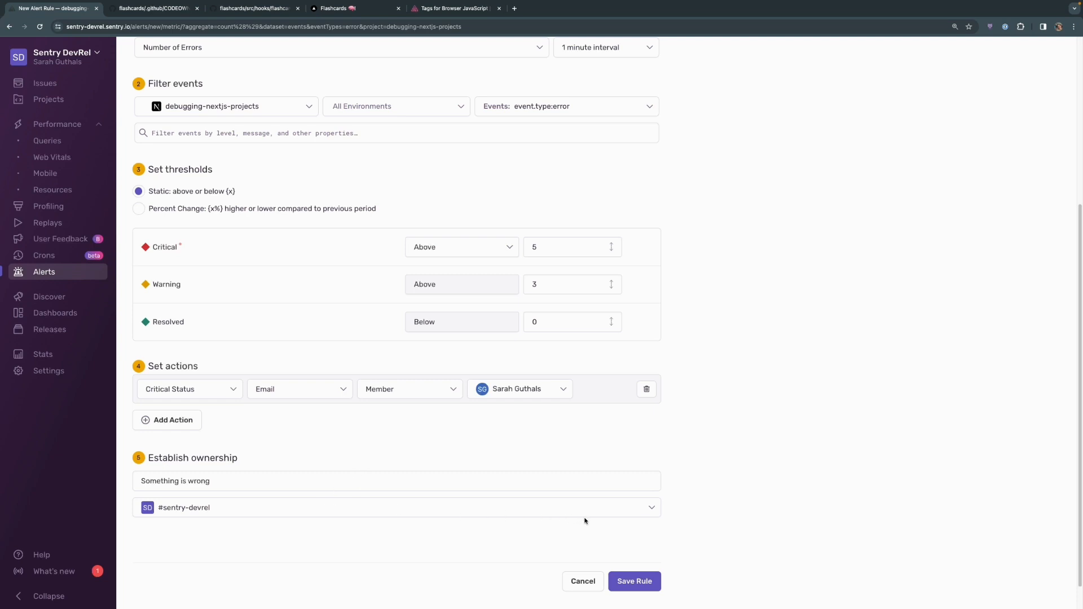
- Save the 'Something is wrong' alert rule, landing on its details page
{"action": "left_click", "coordinate": [633, 581]}
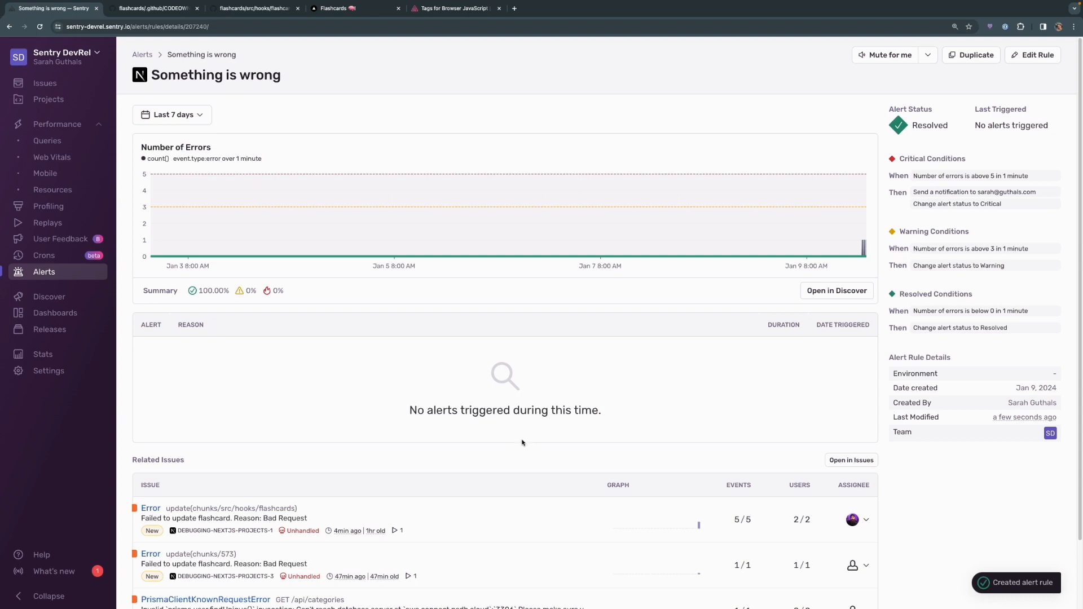
{"action": "mouse_move", "coordinate": [377, 52]}
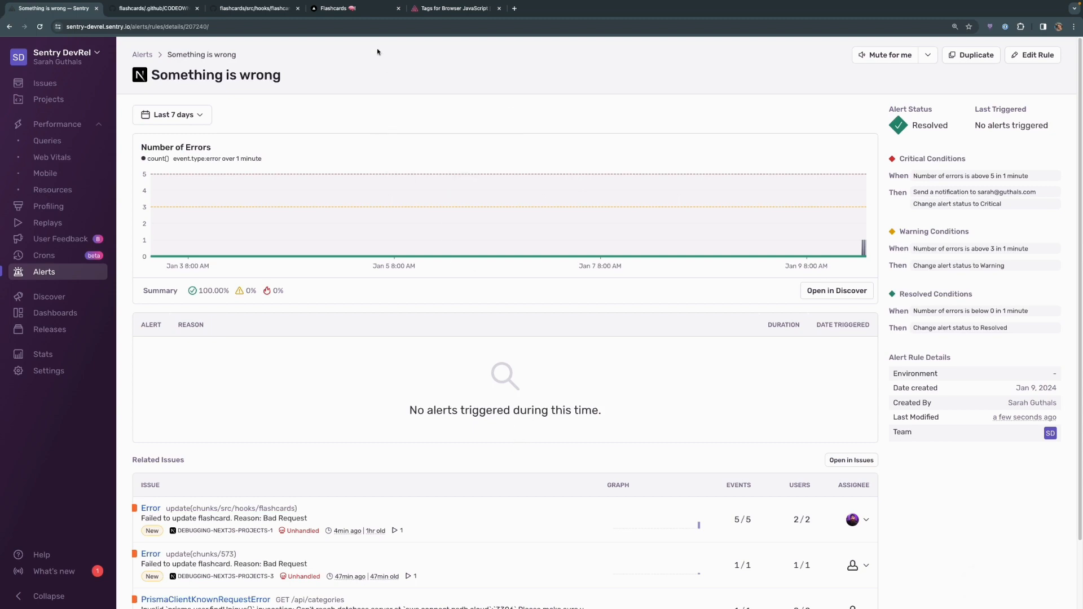